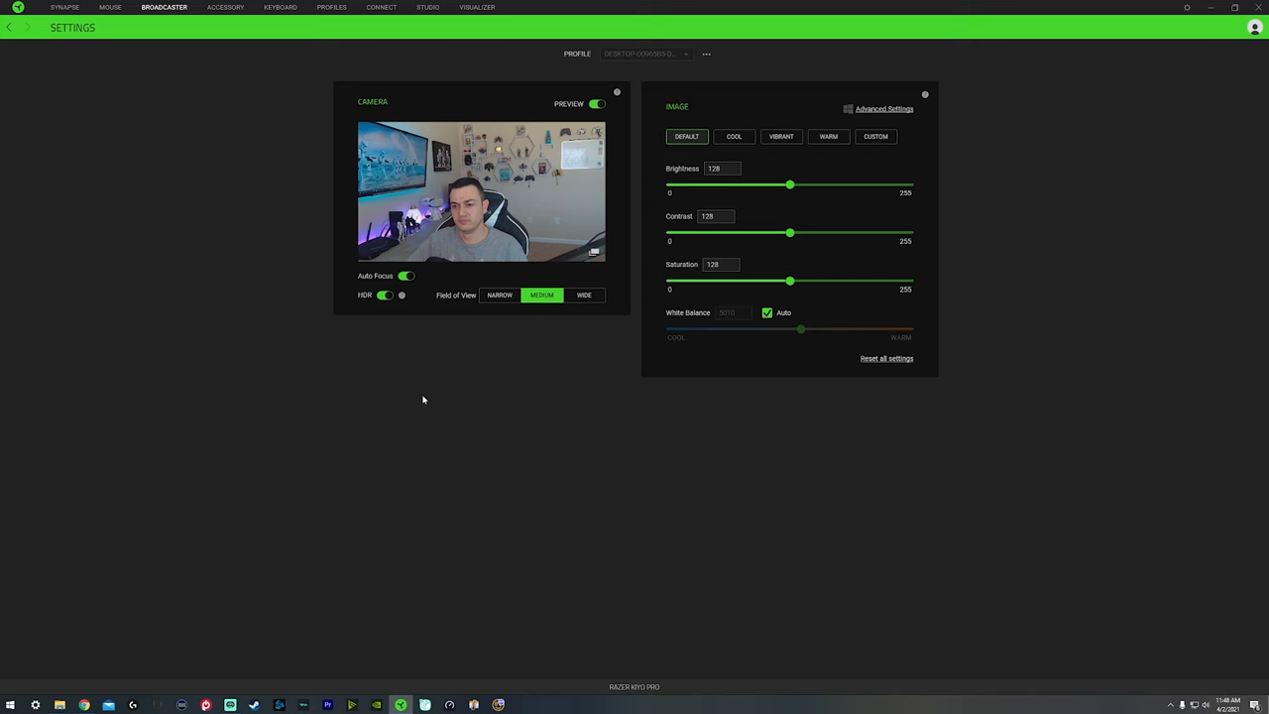
{"action": "mouse_move", "coordinate": [361, 472]}
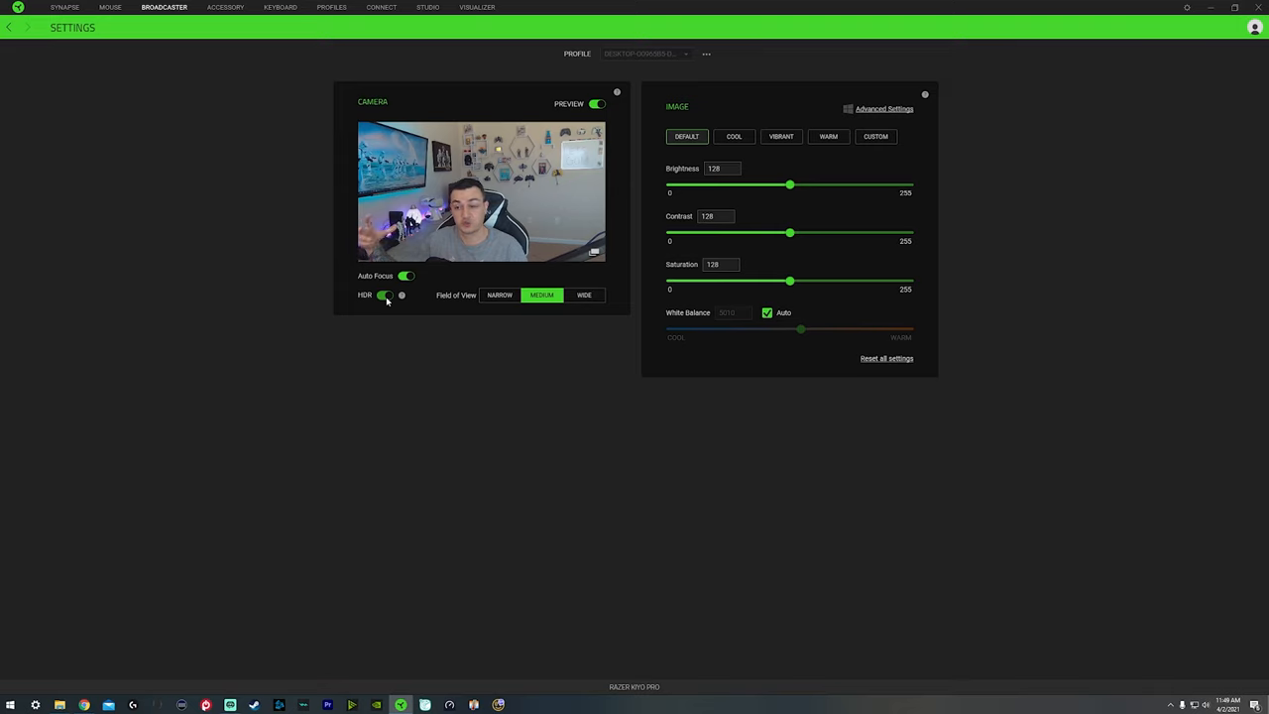
Toggle HDR off and on a few times to compare the picture, leaving it on.
{"action": "left_click", "coordinate": [385, 294]}
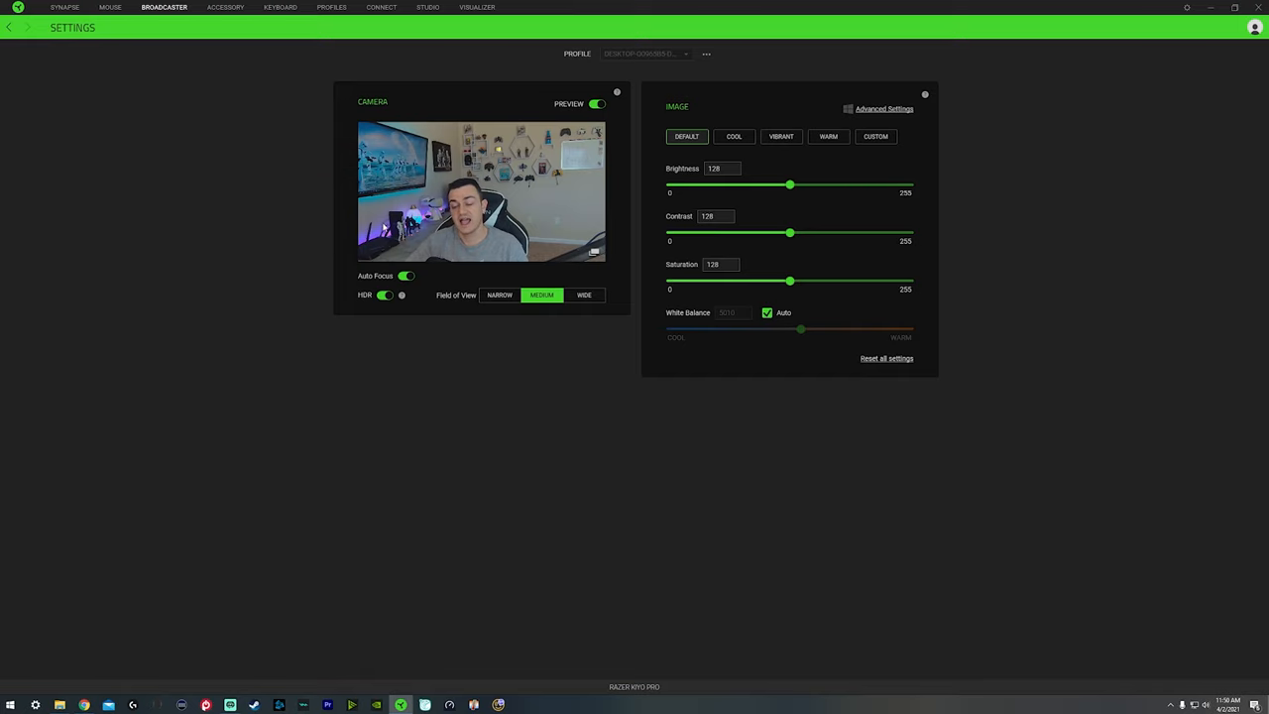
{"action": "left_click", "coordinate": [384, 295]}
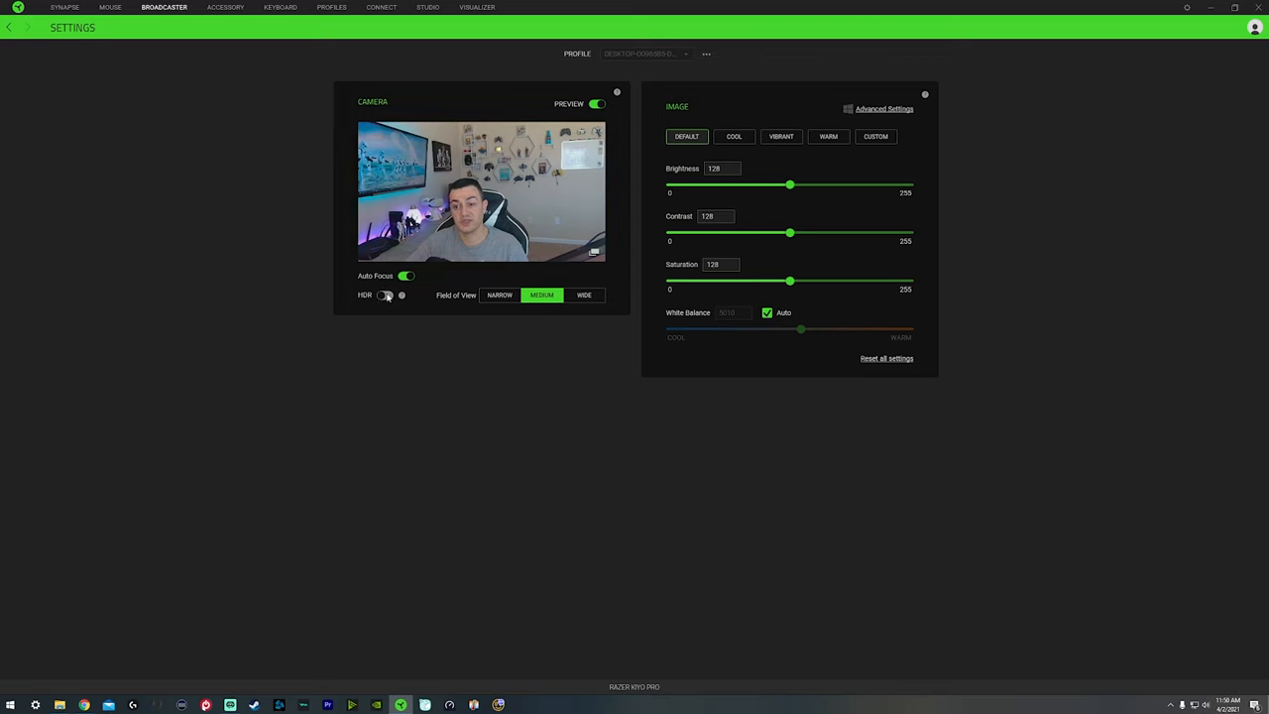
{"action": "left_click", "coordinate": [384, 295]}
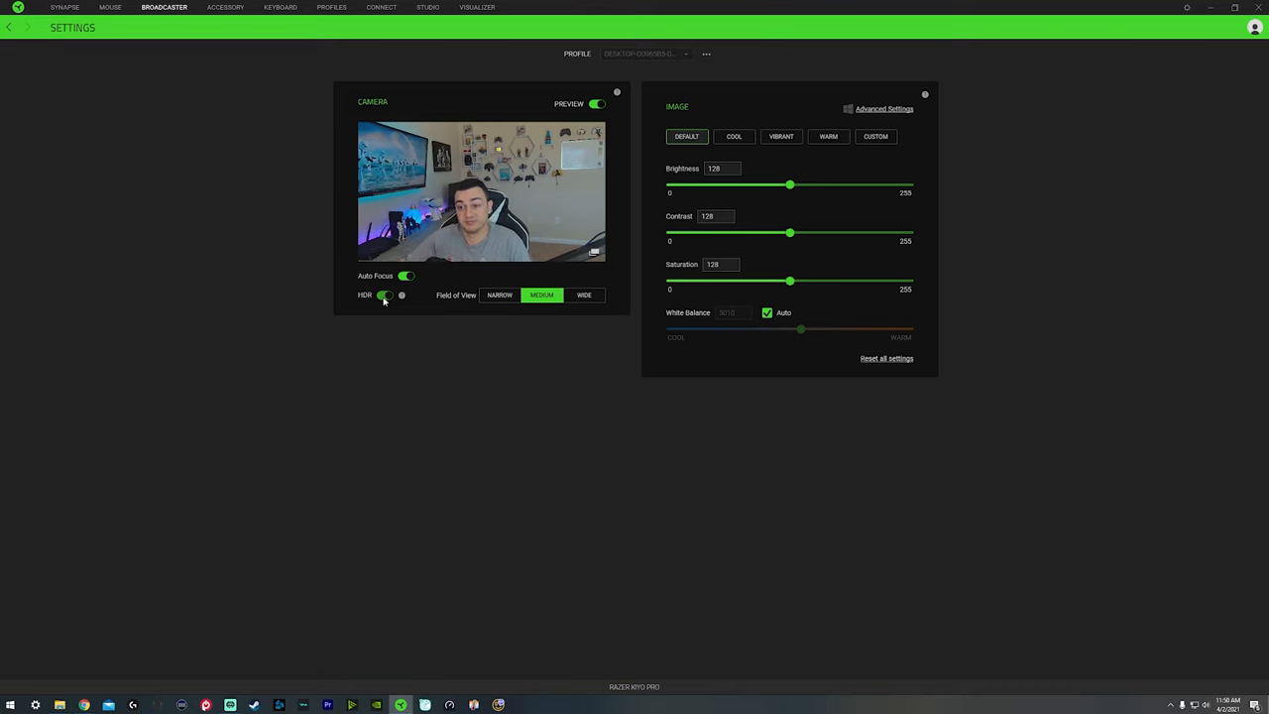
{"action": "left_click", "coordinate": [384, 295]}
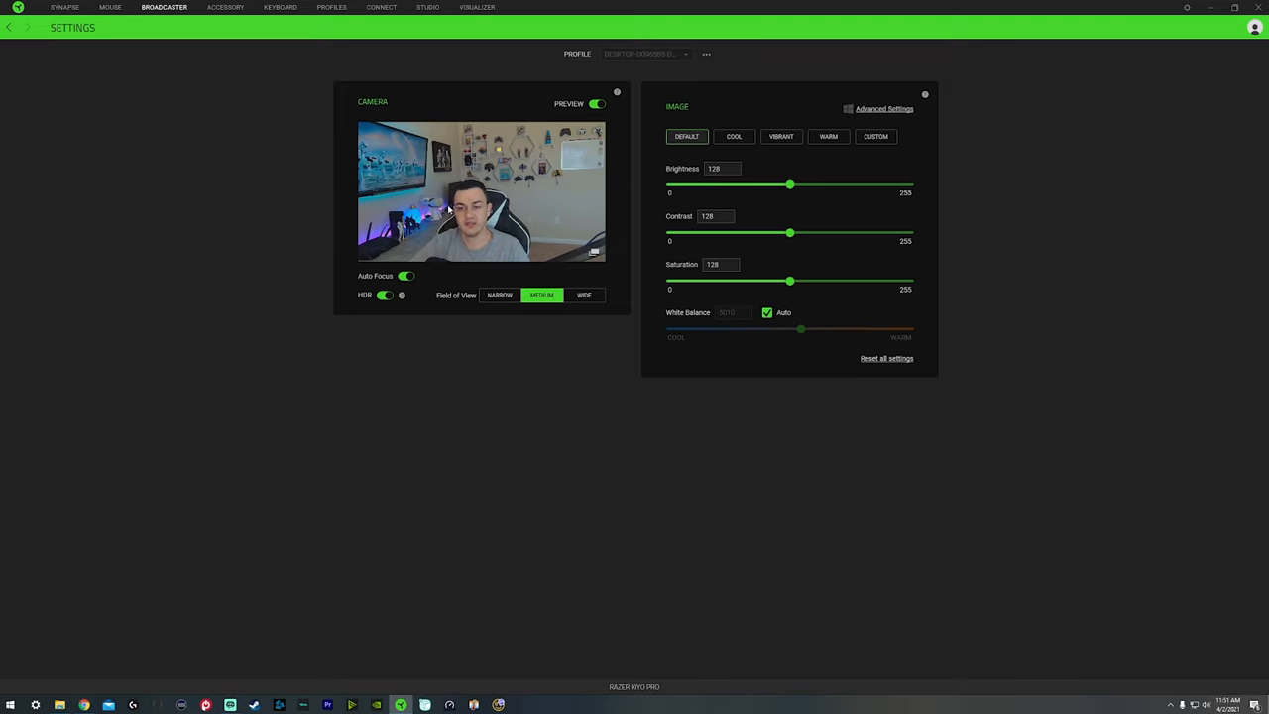
Disable Auto Focus, slide manual focus until the face is sharp, then re-enable Auto Focus.
{"action": "left_click", "coordinate": [407, 276]}
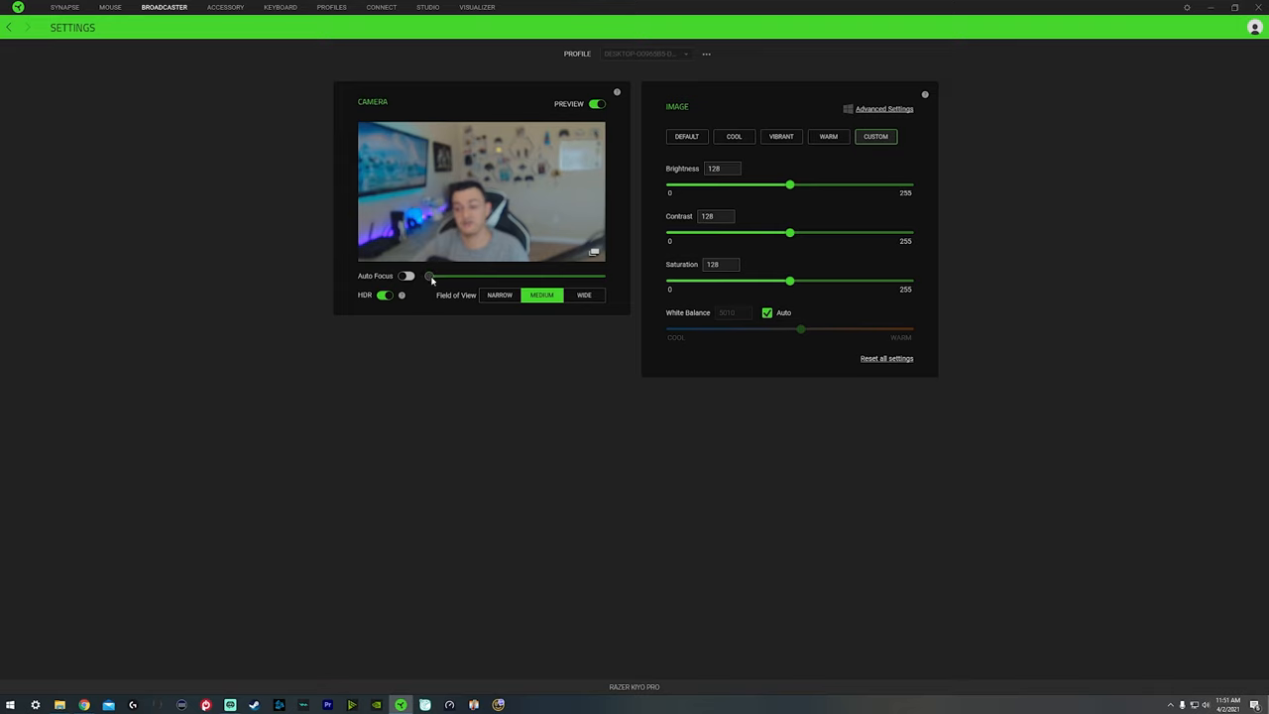
{"action": "left_click_drag", "start_coordinate": [428, 276], "coordinate": [599, 276]}
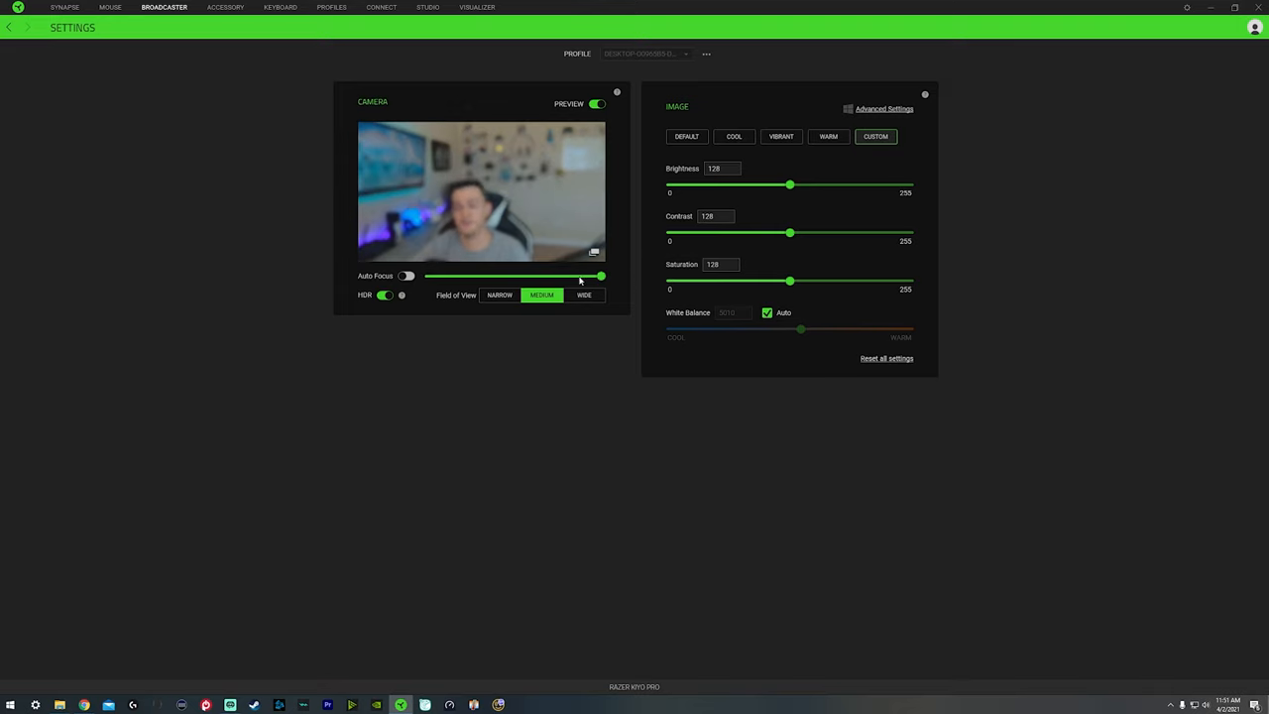
{"action": "left_click_drag", "start_coordinate": [599, 276], "coordinate": [567, 276]}
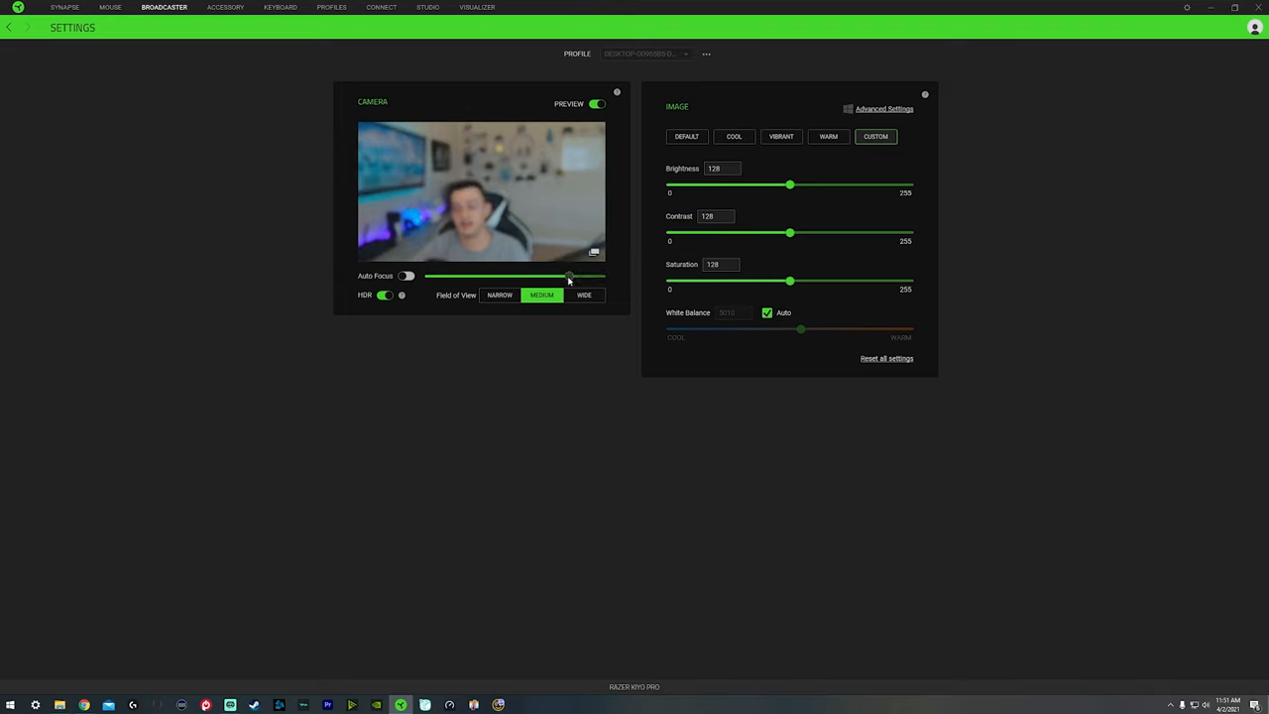
{"action": "left_click_drag", "start_coordinate": [567, 275], "coordinate": [531, 276]}
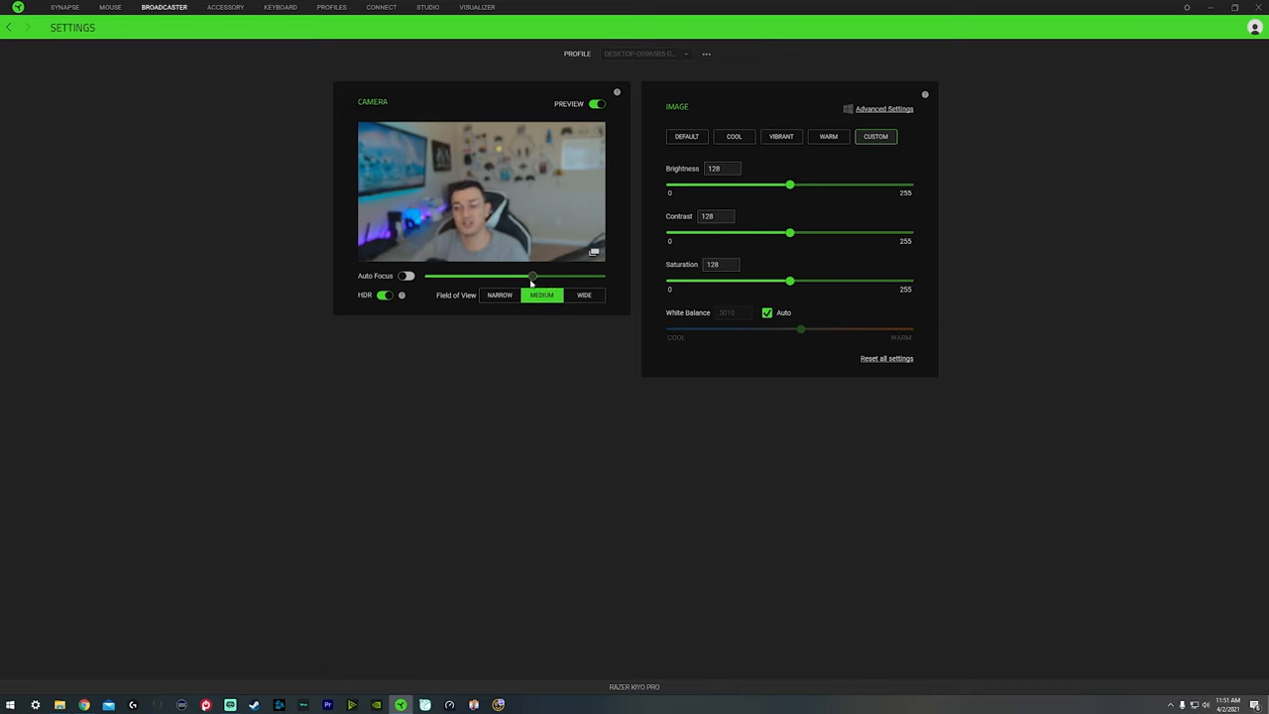
{"action": "left_click_drag", "start_coordinate": [531, 276], "coordinate": [511, 275]}
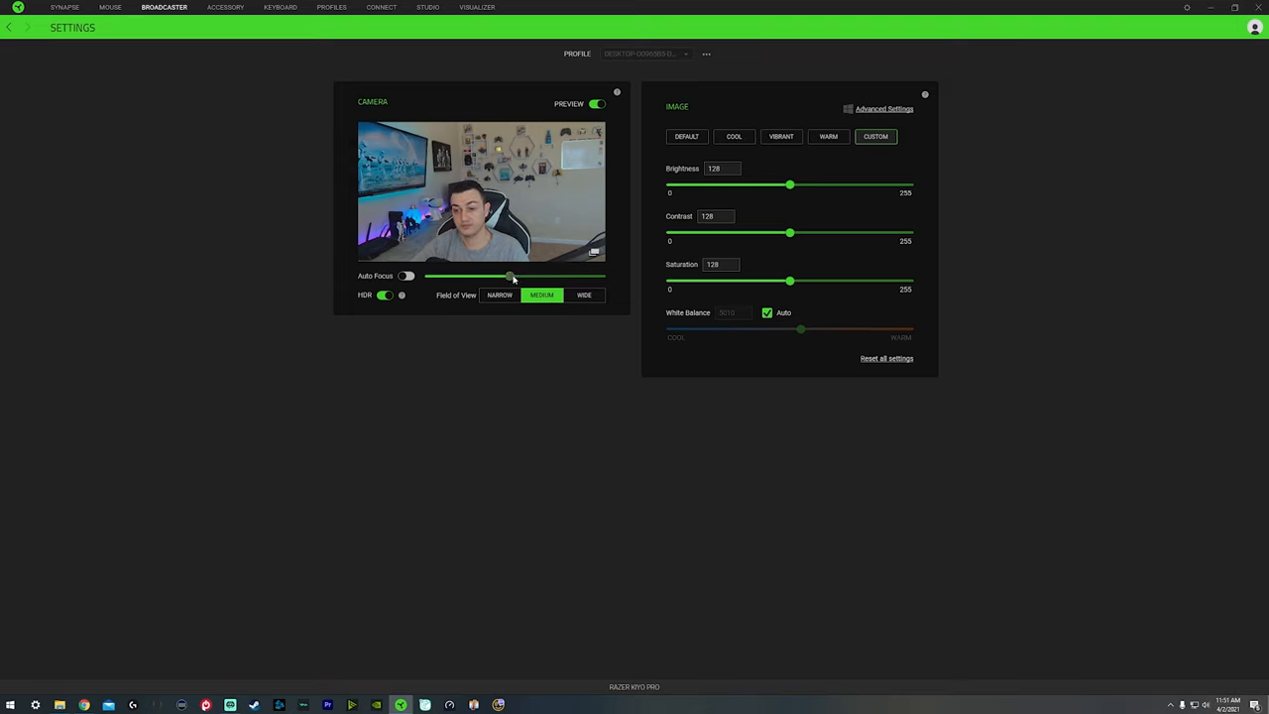
{"action": "left_click", "coordinate": [407, 275]}
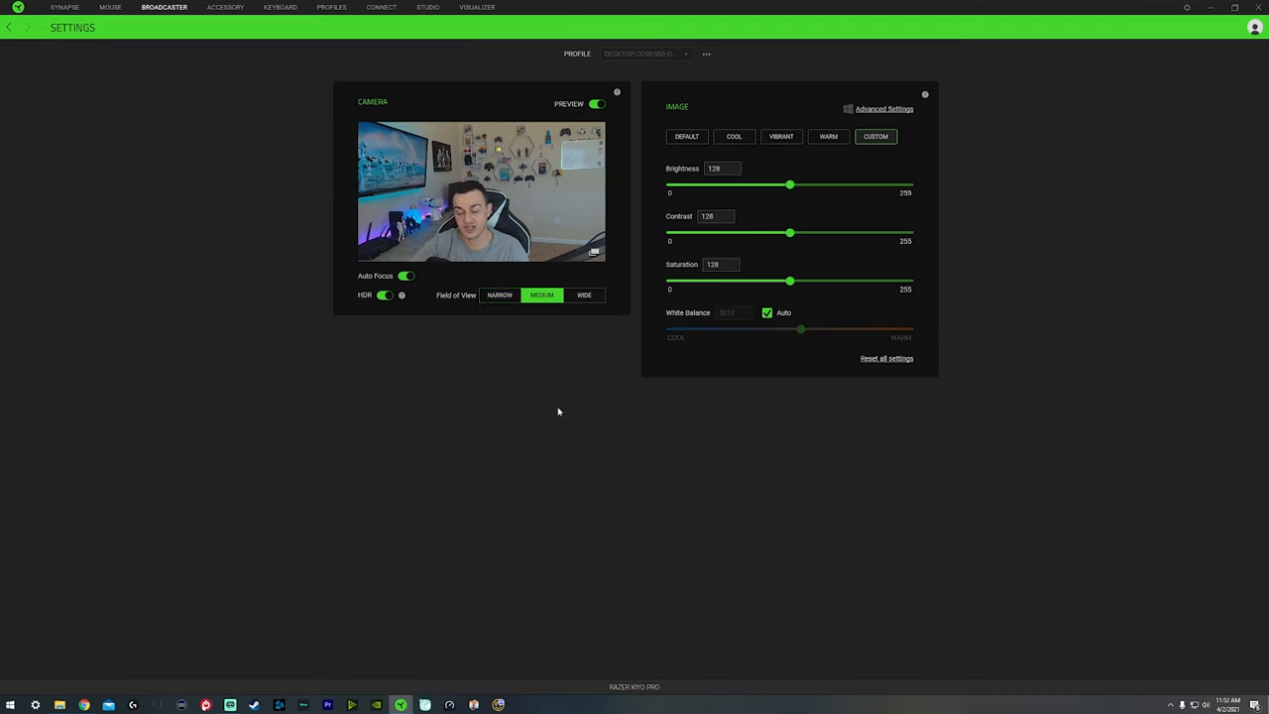
{"action": "mouse_move", "coordinate": [539, 390]}
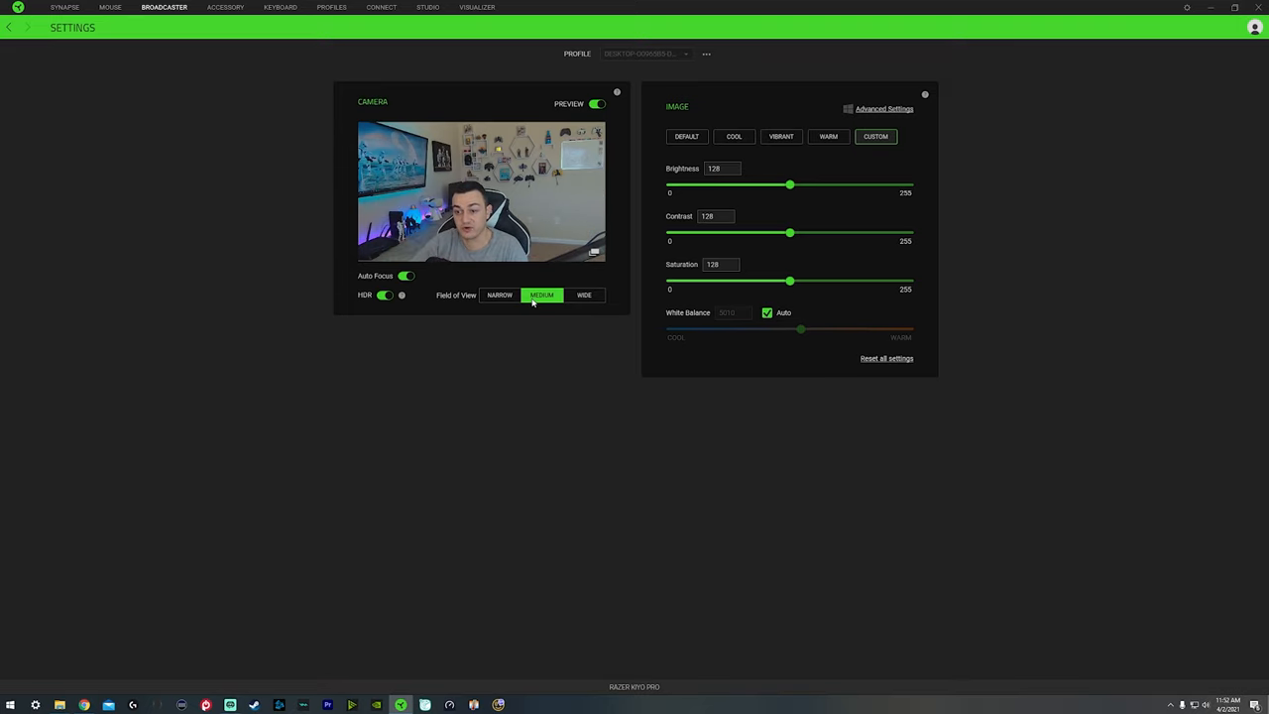
{"action": "left_click", "coordinate": [583, 294]}
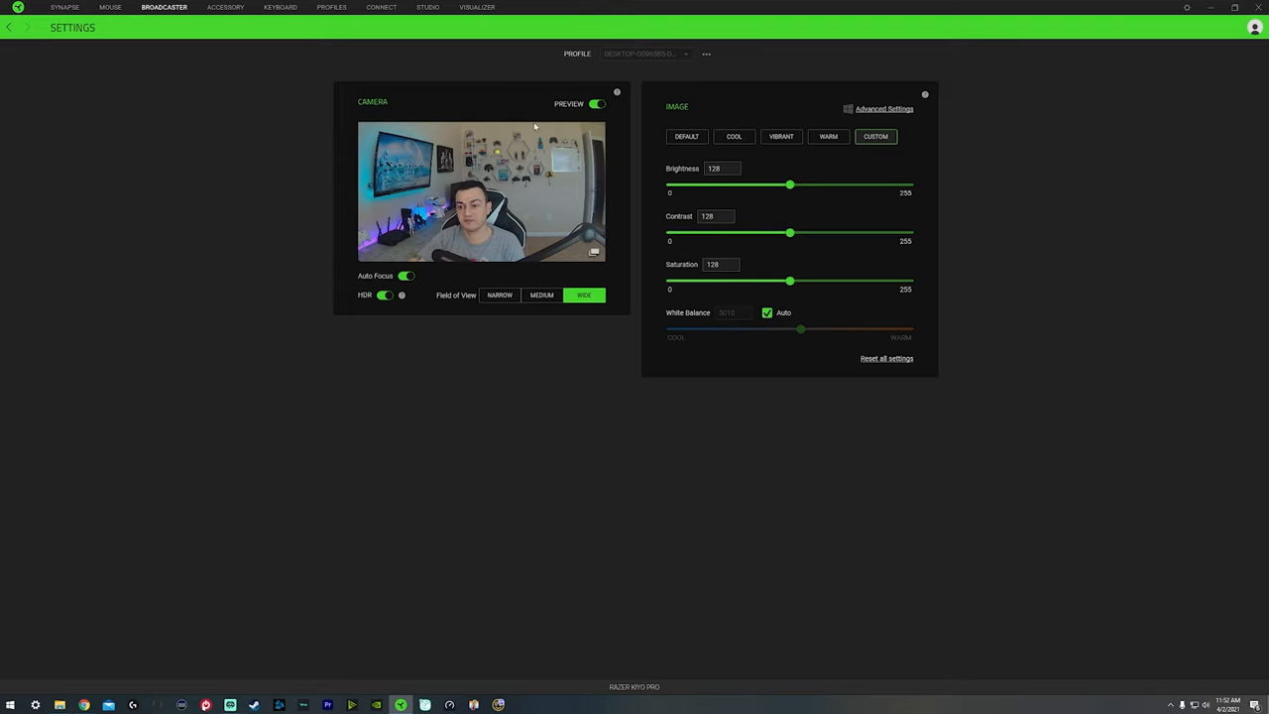
{"action": "mouse_move", "coordinate": [610, 121]}
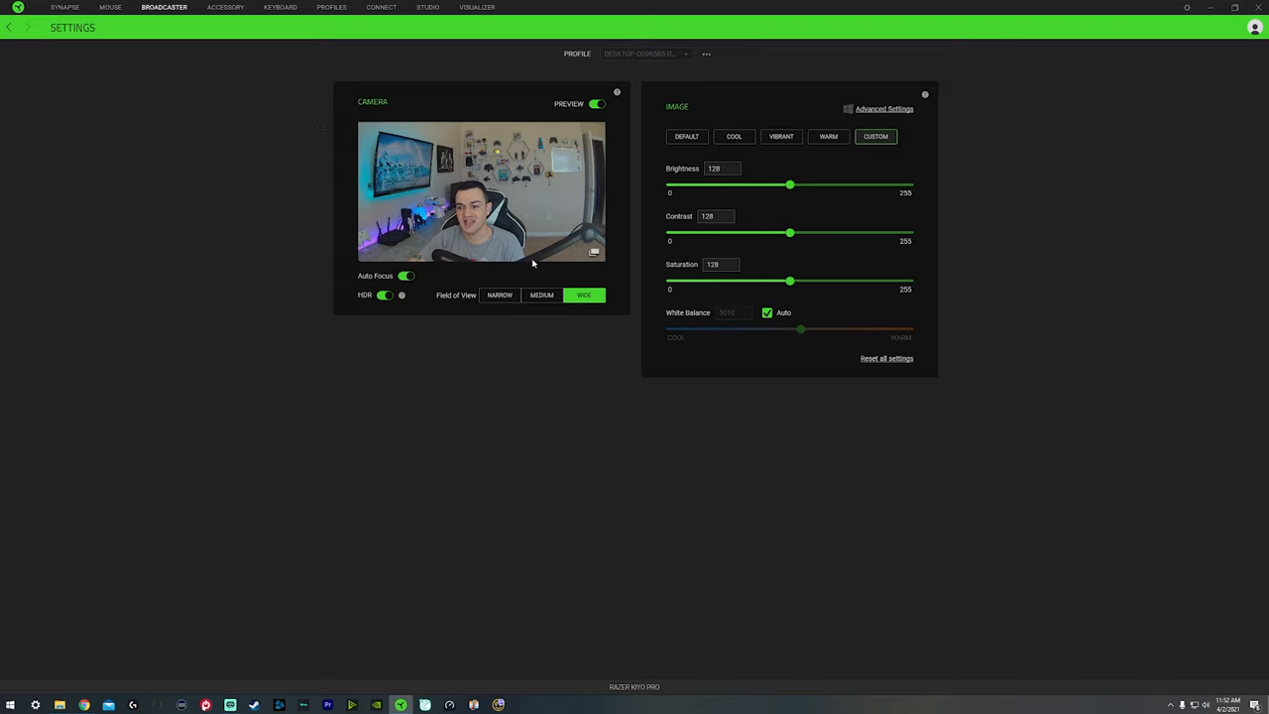
{"action": "mouse_move", "coordinate": [355, 190]}
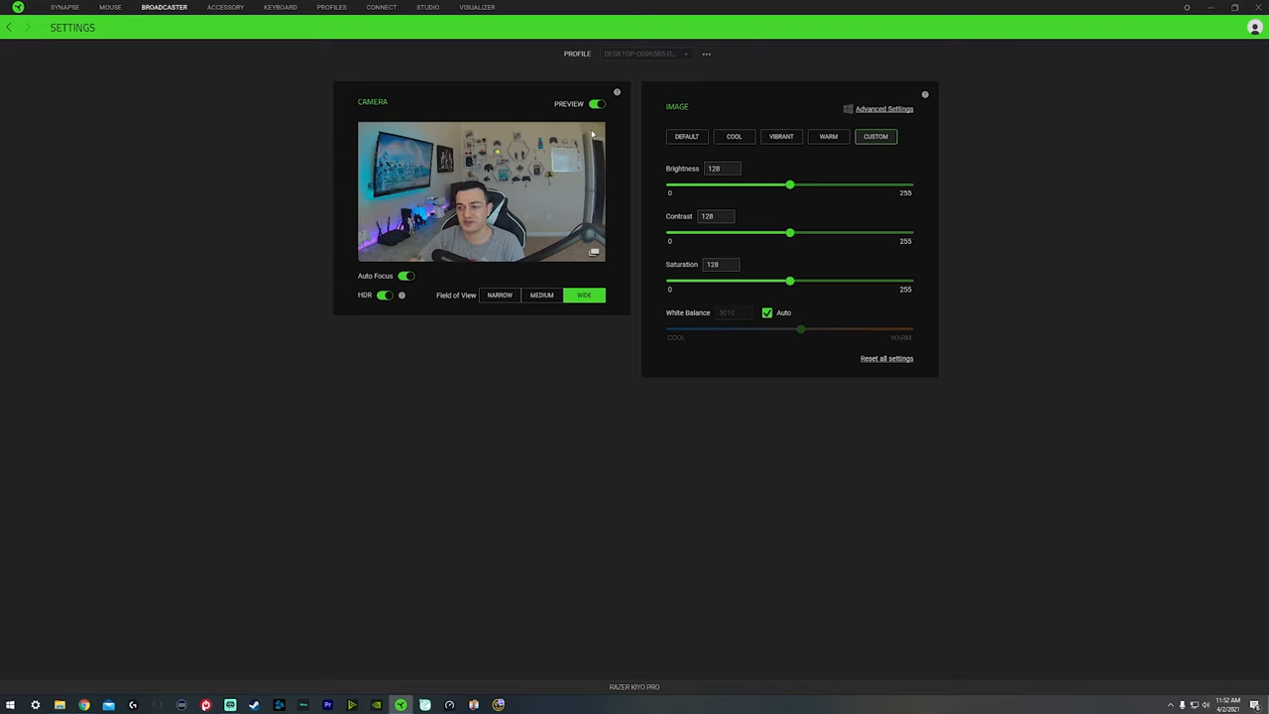
{"action": "mouse_move", "coordinate": [509, 272]}
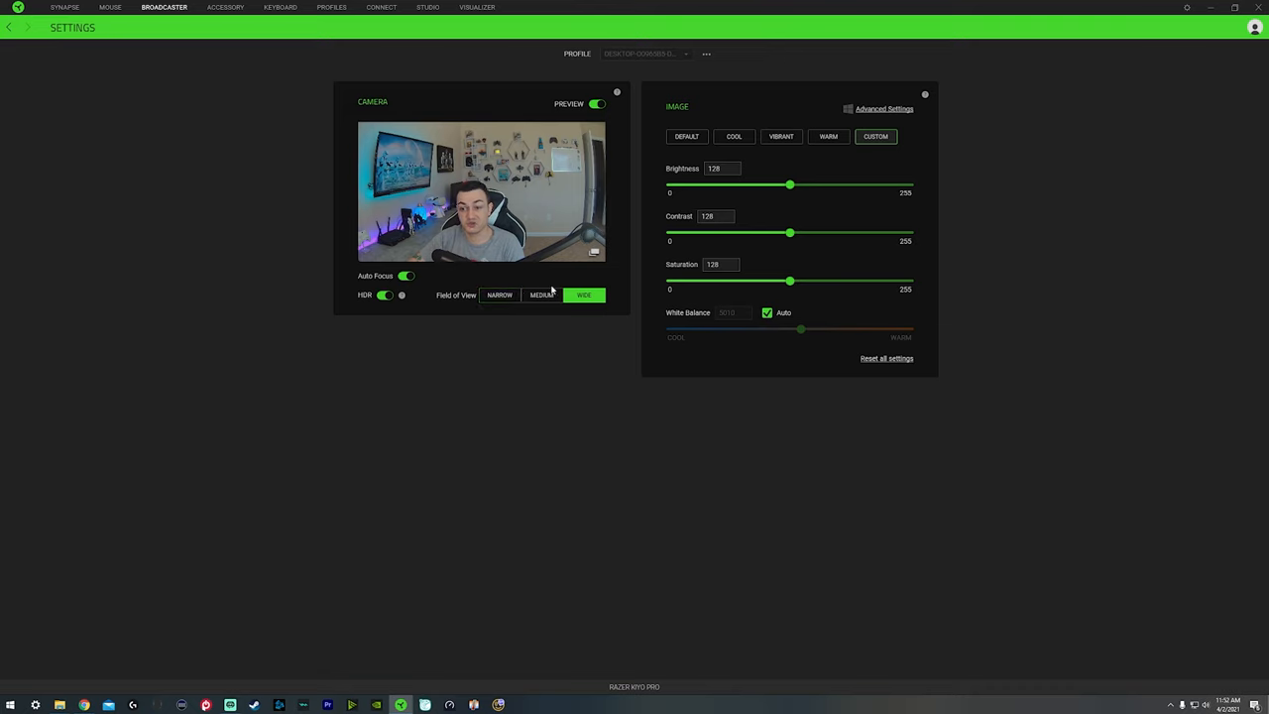
{"action": "left_click", "coordinate": [500, 293]}
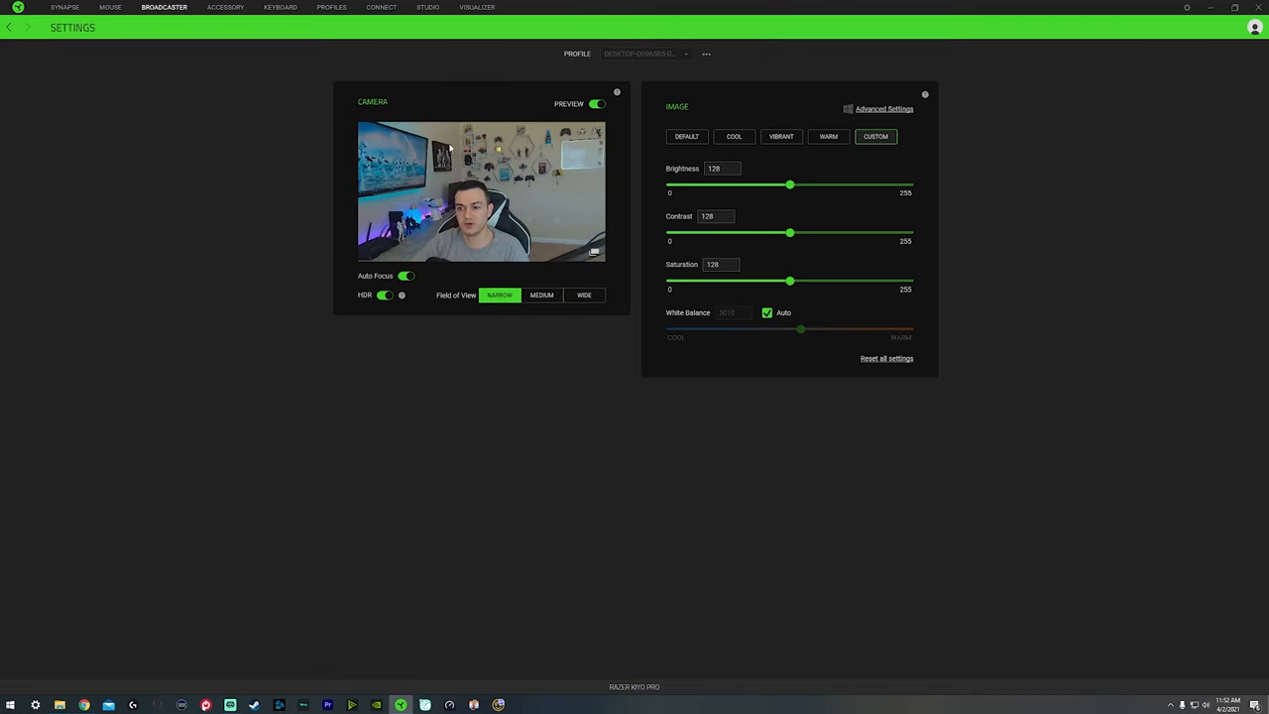
{"action": "left_click", "coordinate": [541, 293]}
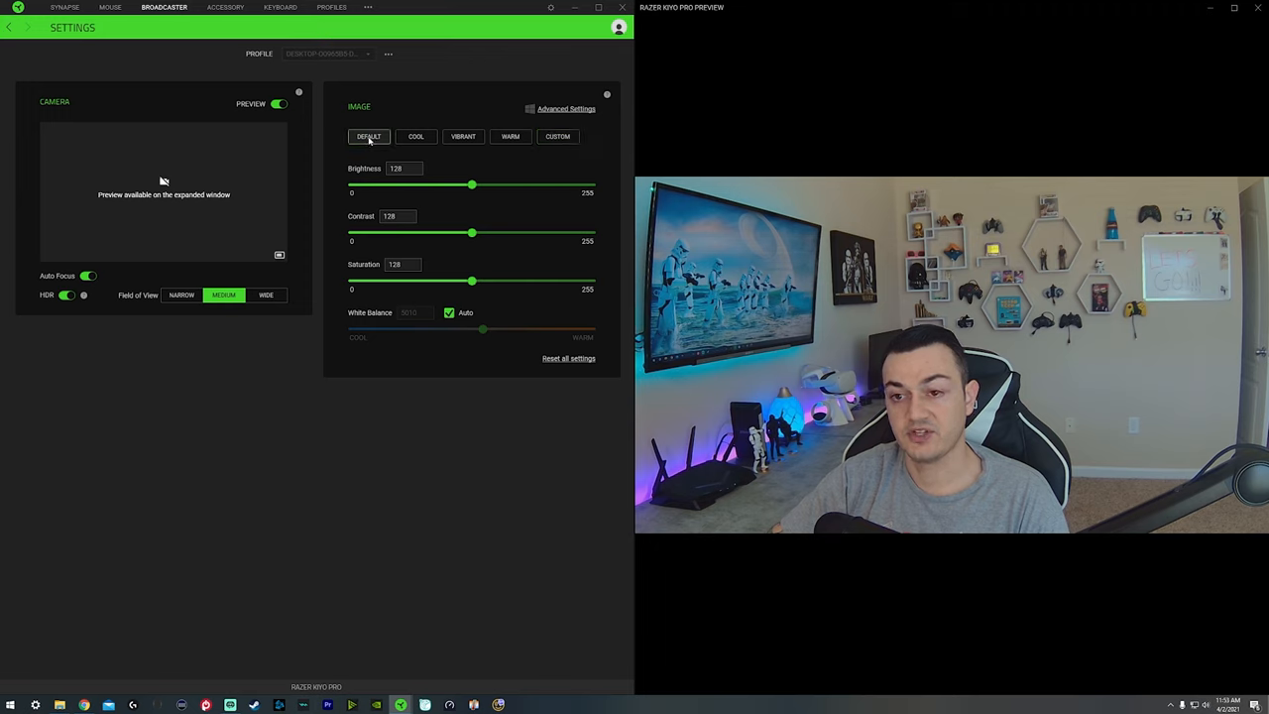
Try the Vibrant colour preset, then switch back to Custom image settings.
{"action": "left_click", "coordinate": [417, 135]}
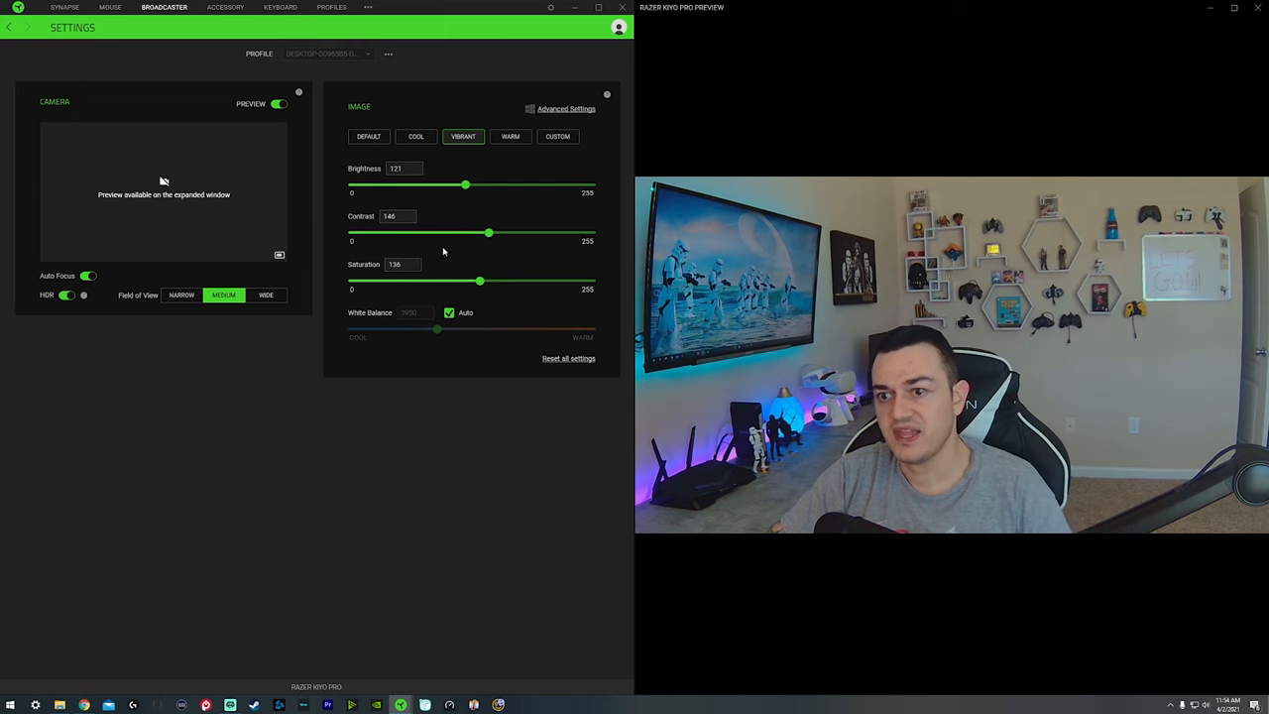
{"action": "left_click", "coordinate": [557, 135]}
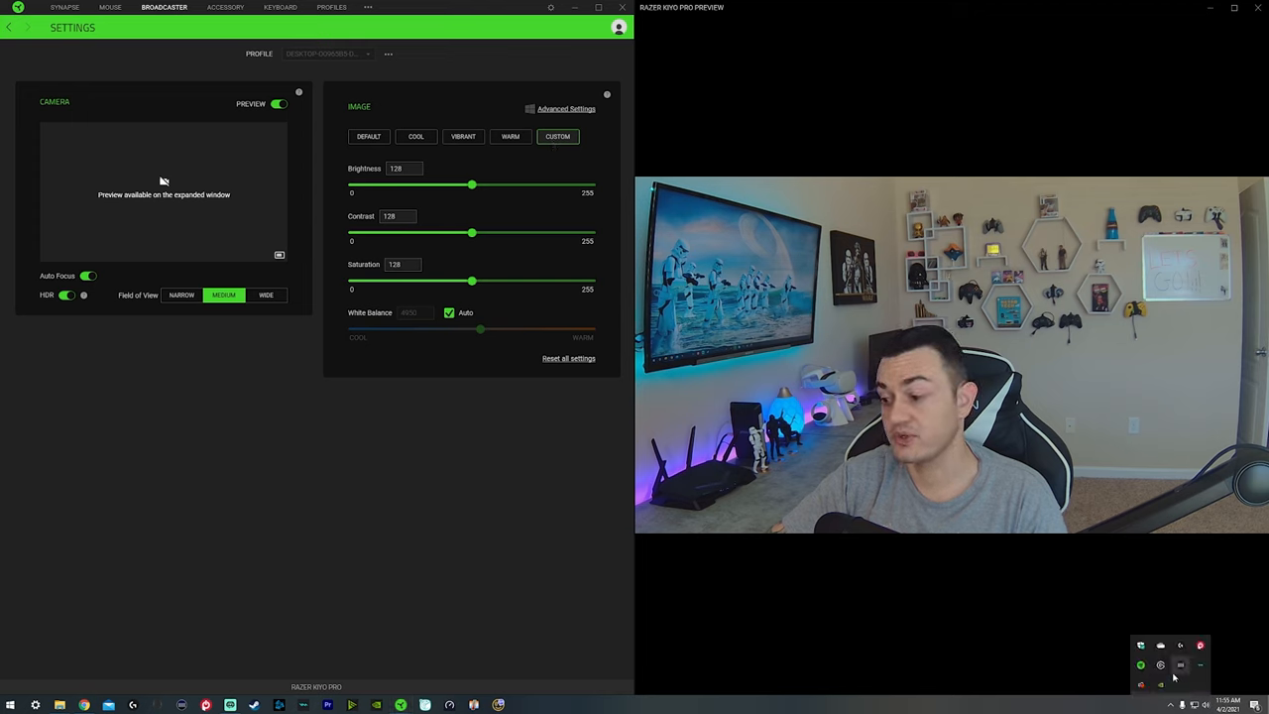
Open the Elgato Control Center flyout from the system tray.
{"action": "left_click", "coordinate": [1178, 666]}
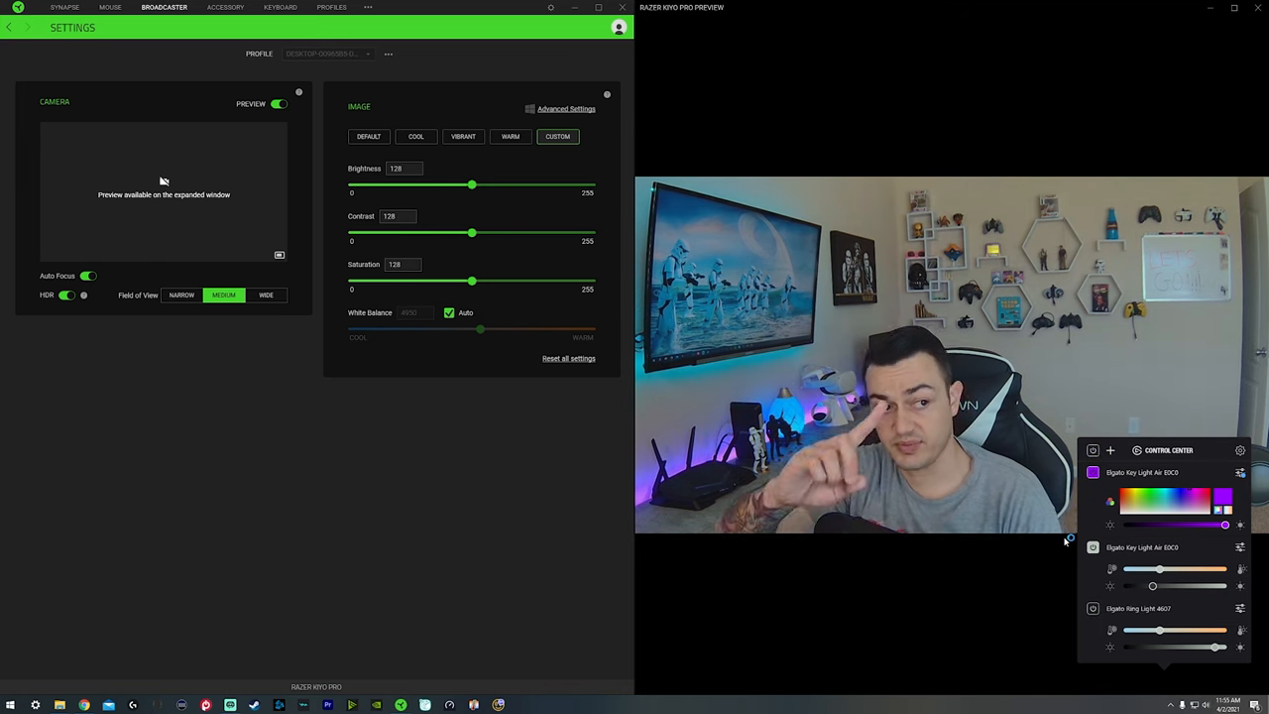
{"action": "mouse_move", "coordinate": [995, 648]}
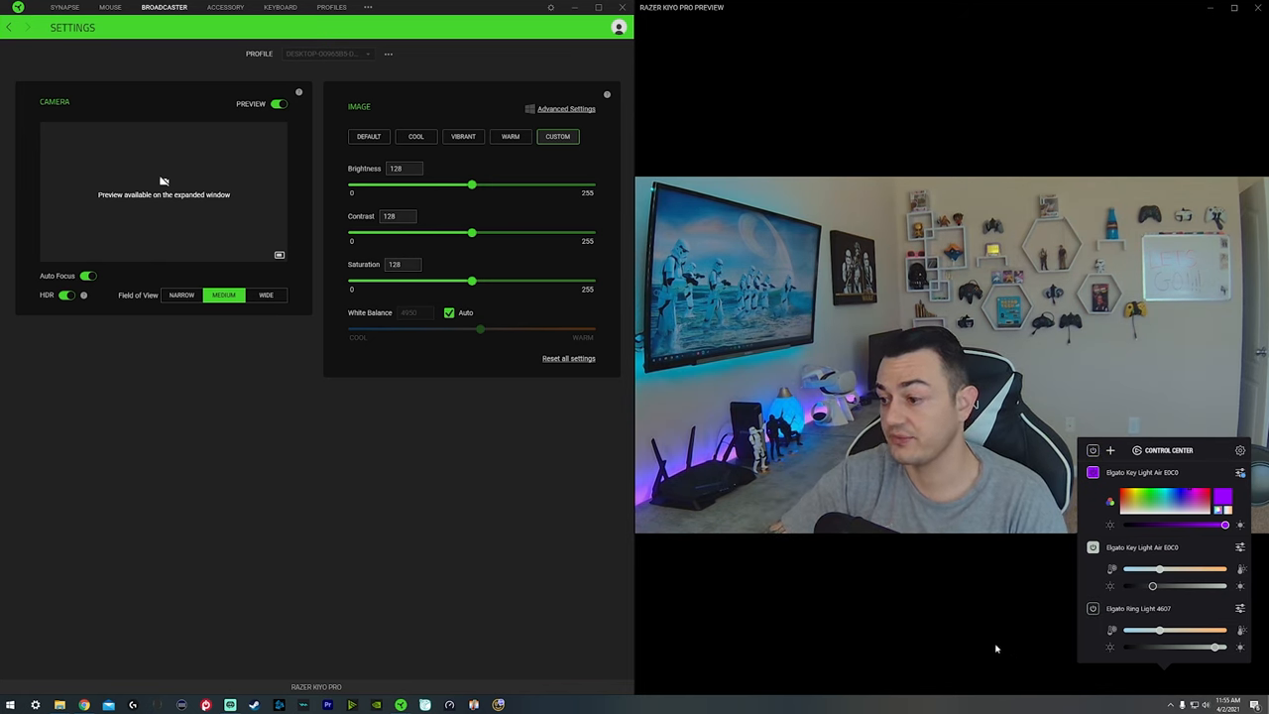
Turn off auto white balance, lower brightness slightly, raise contrast to 145 and saturation a little.
{"action": "left_click", "coordinate": [448, 313]}
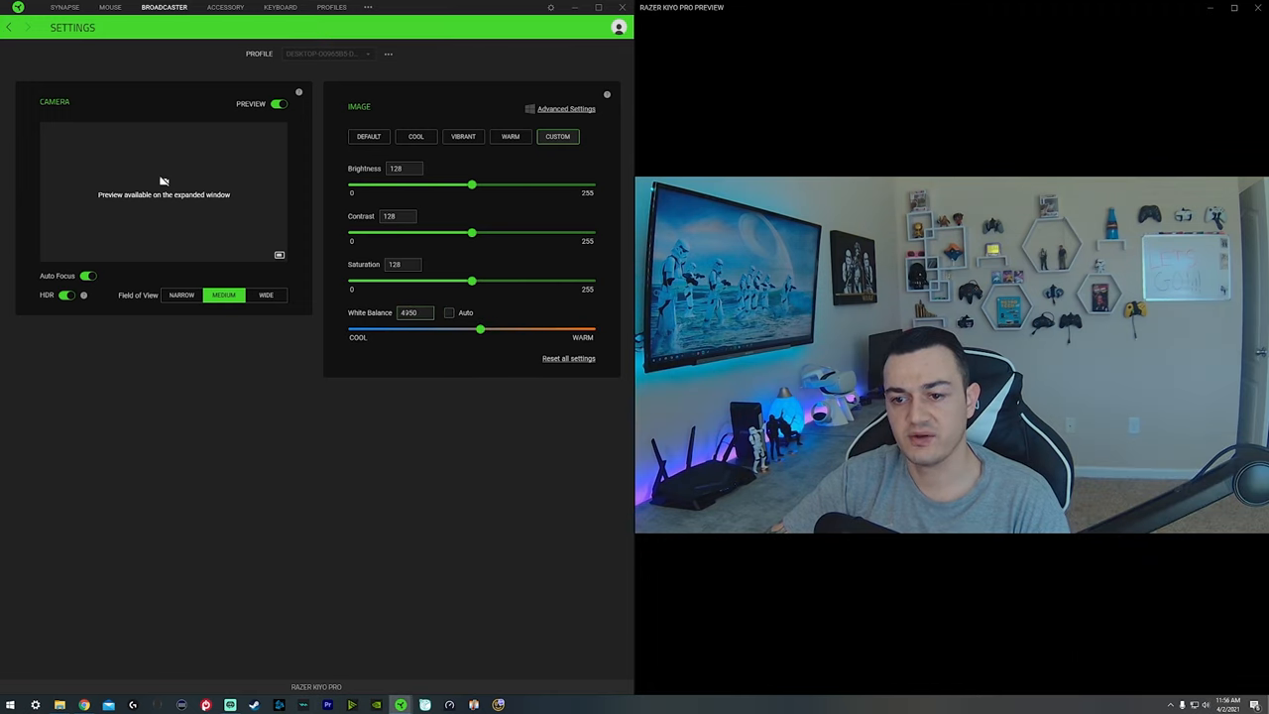
{"action": "left_click", "coordinate": [413, 314]}
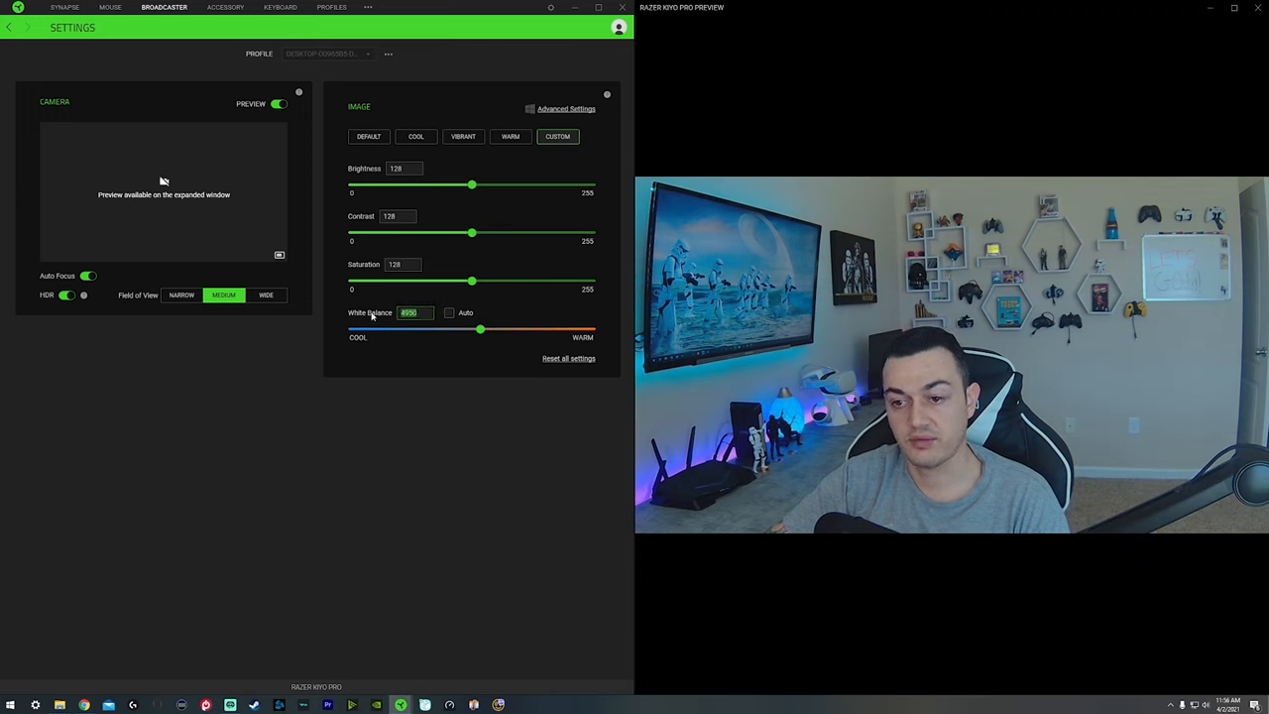
{"action": "left_click_drag", "start_coordinate": [480, 329], "coordinate": [468, 329]}
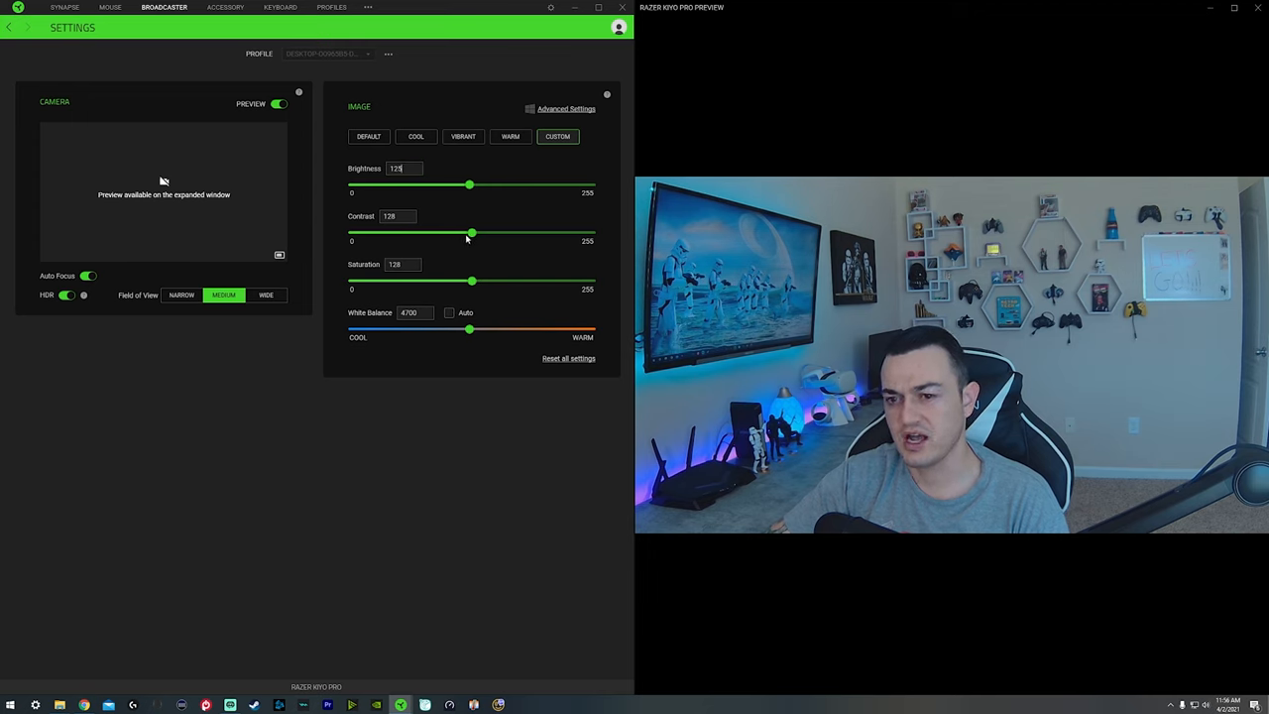
{"action": "left_click_drag", "start_coordinate": [472, 232], "coordinate": [484, 232]}
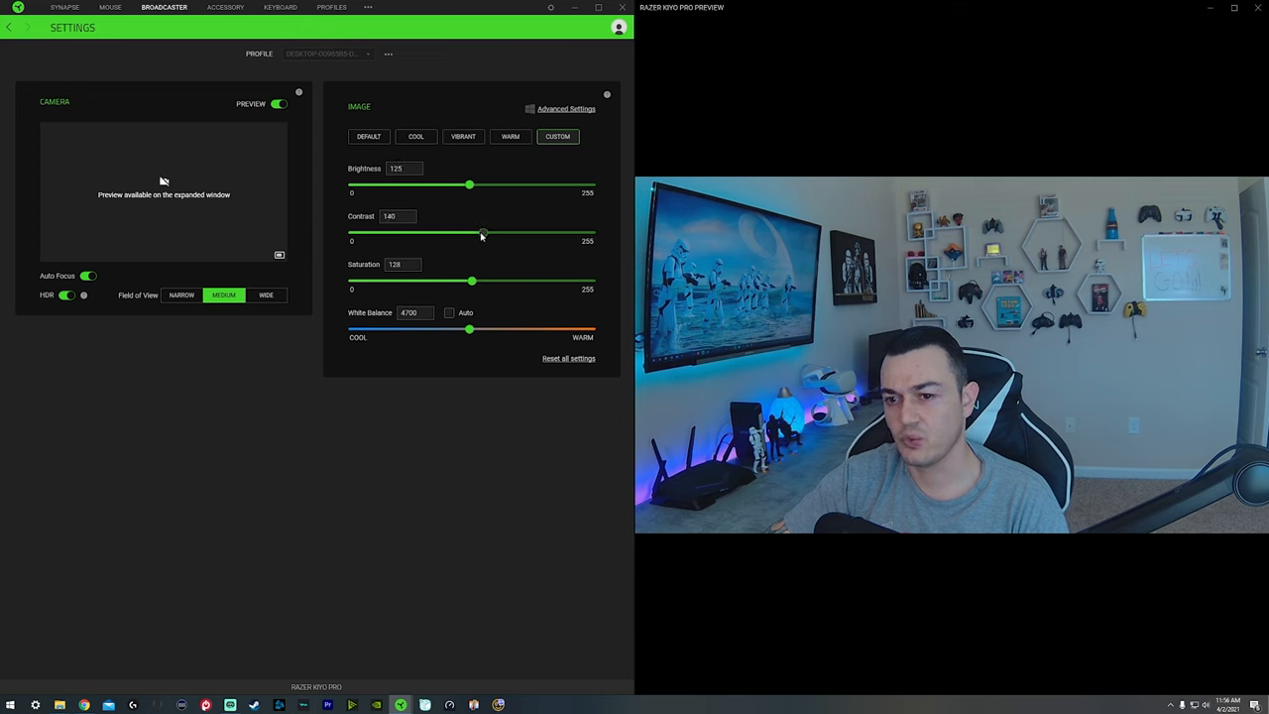
{"action": "left_click_drag", "start_coordinate": [472, 282], "coordinate": [475, 281]}
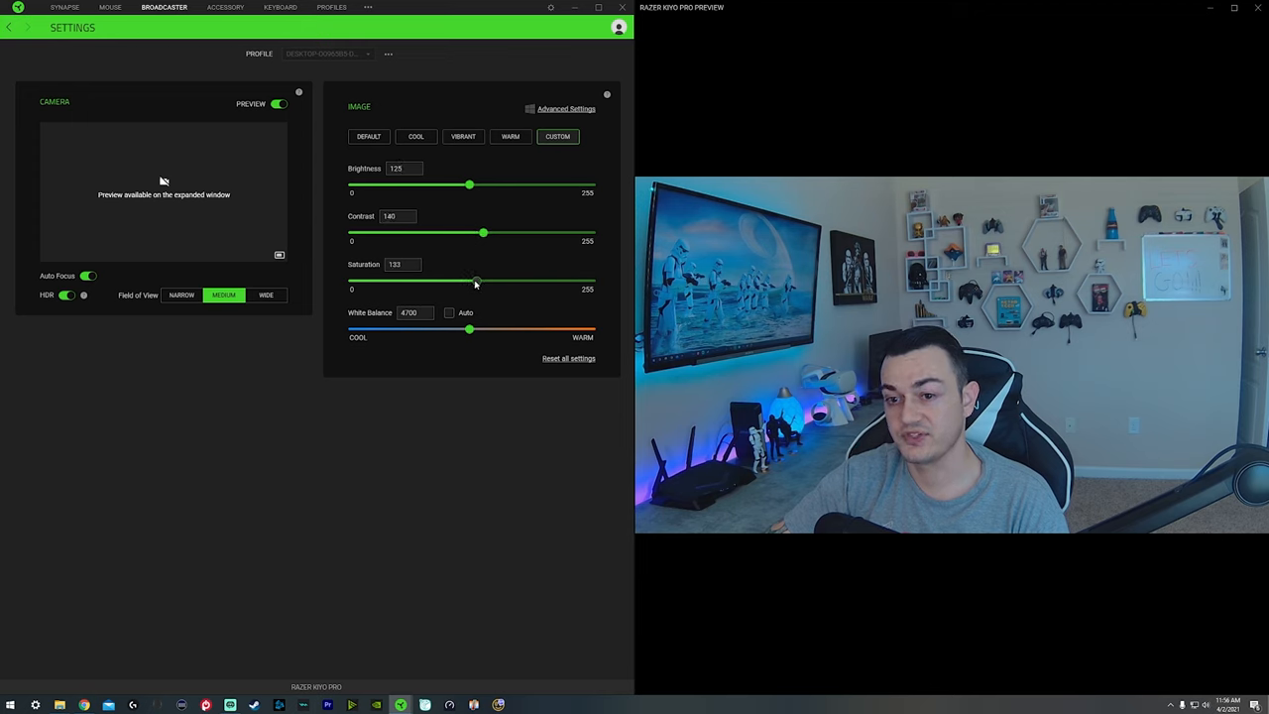
{"action": "left_click_drag", "start_coordinate": [476, 285], "coordinate": [482, 286]}
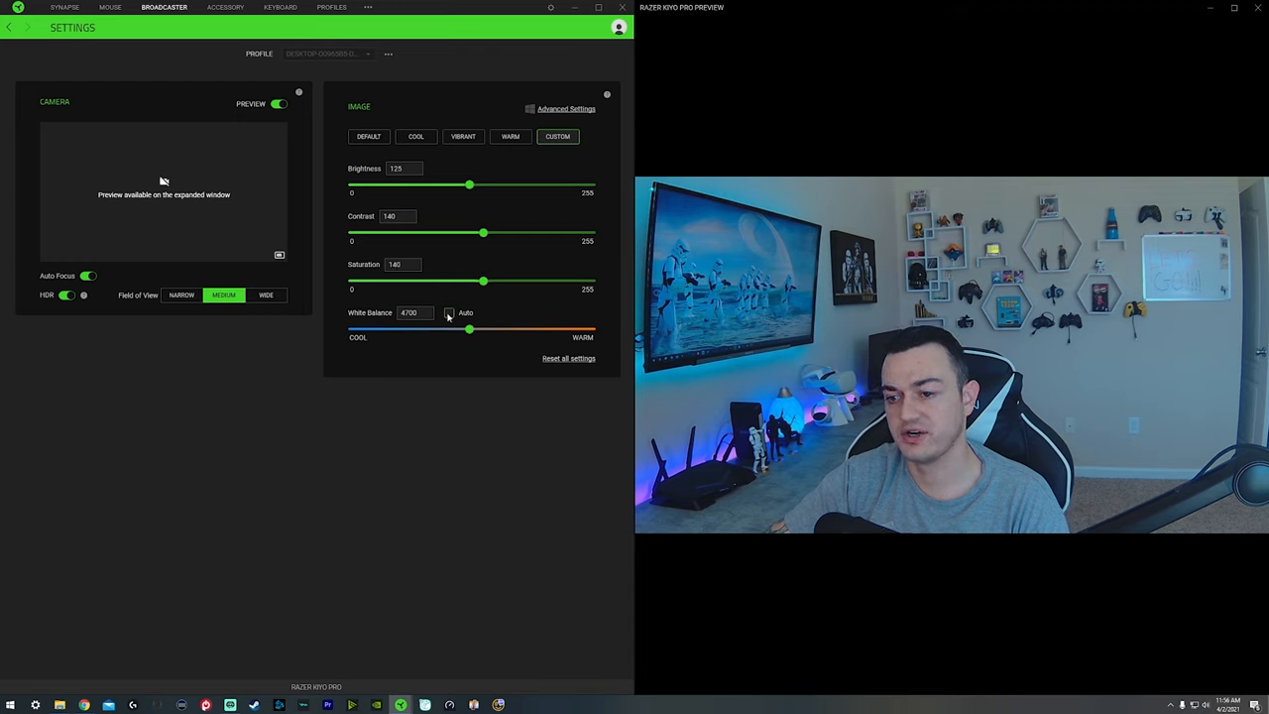
Sweep the white balance slider from cool to warmest and settle on a warm value.
{"action": "left_click", "coordinate": [448, 313]}
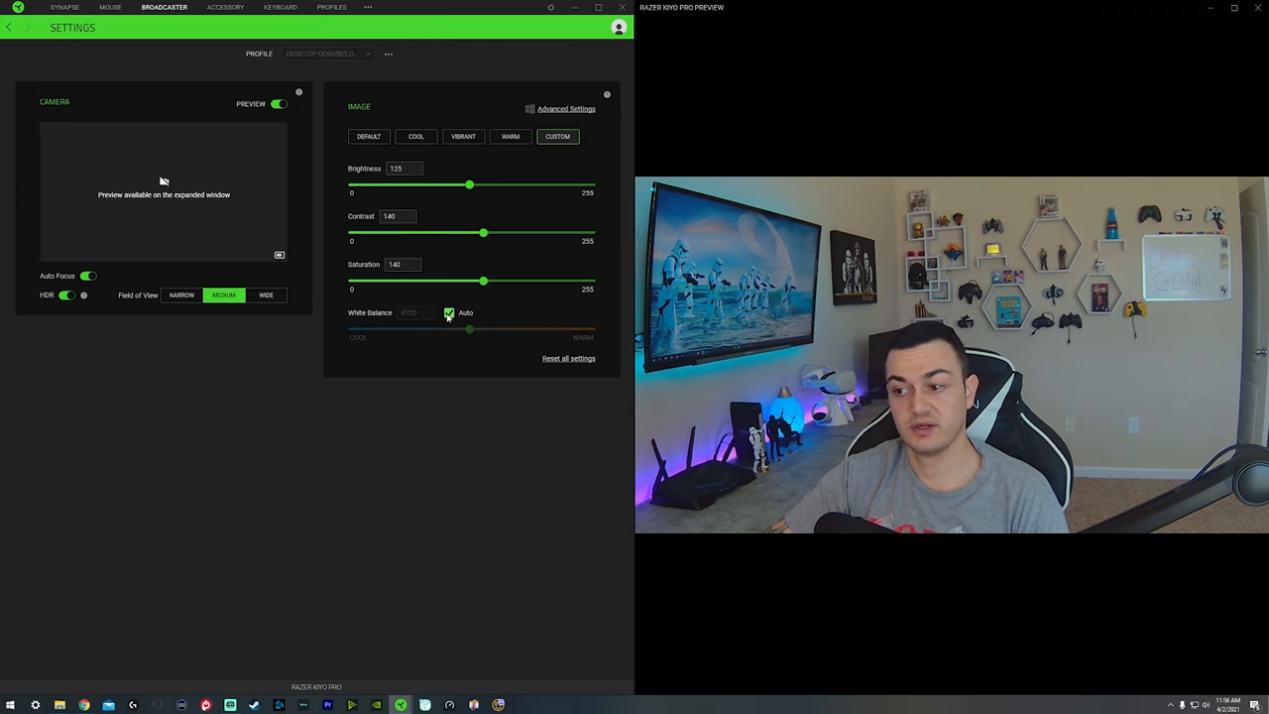
{"action": "left_click", "coordinate": [448, 313]}
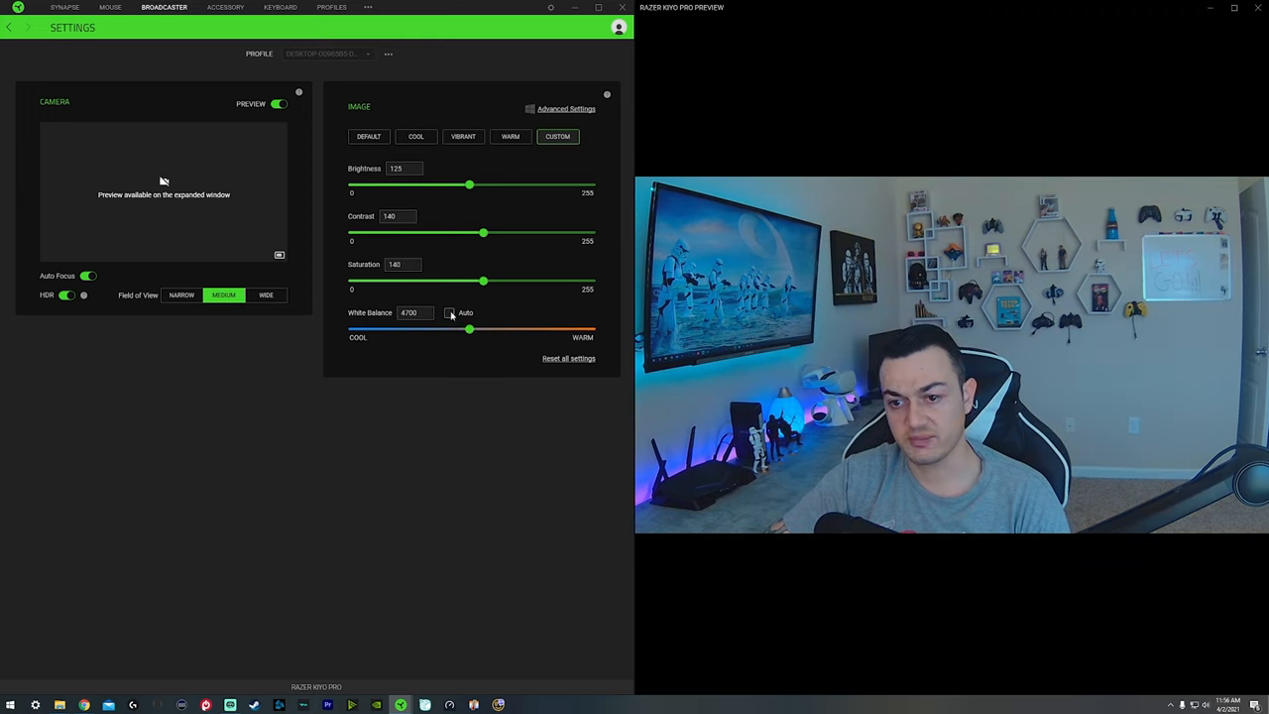
{"action": "left_click_drag", "start_coordinate": [468, 330], "coordinate": [484, 329]}
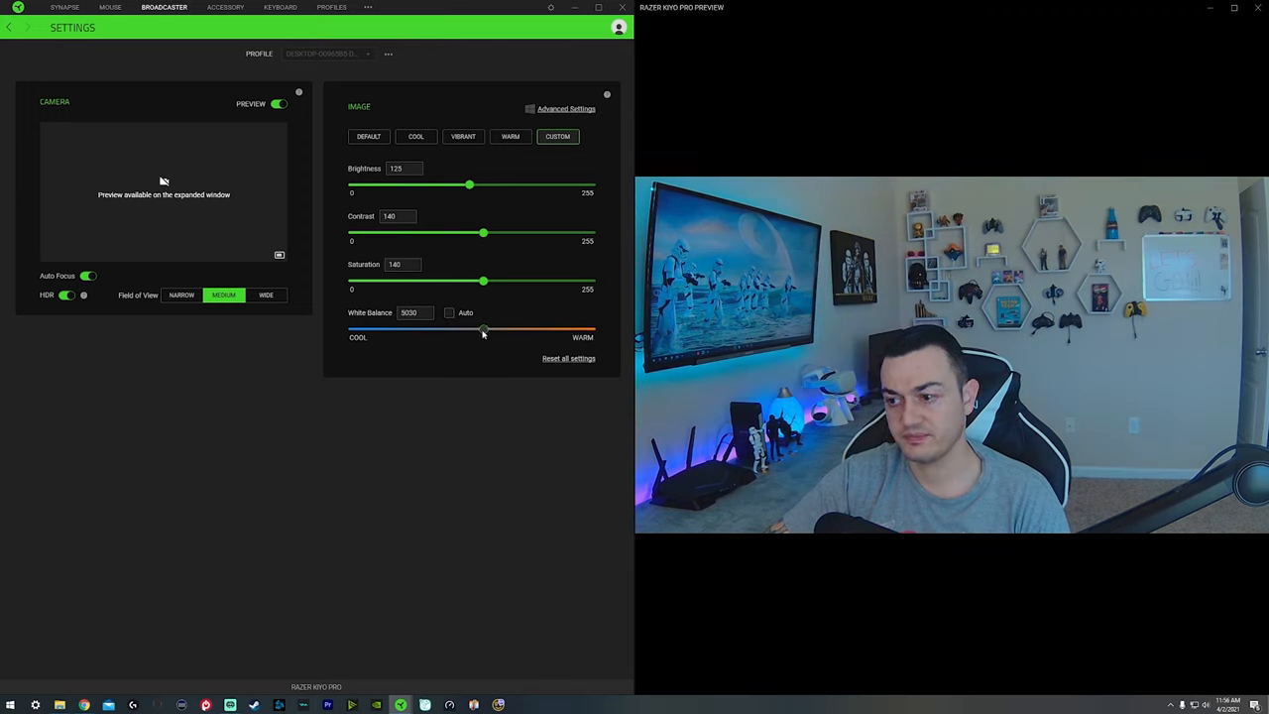
{"action": "left_click_drag", "start_coordinate": [484, 329], "coordinate": [460, 329]}
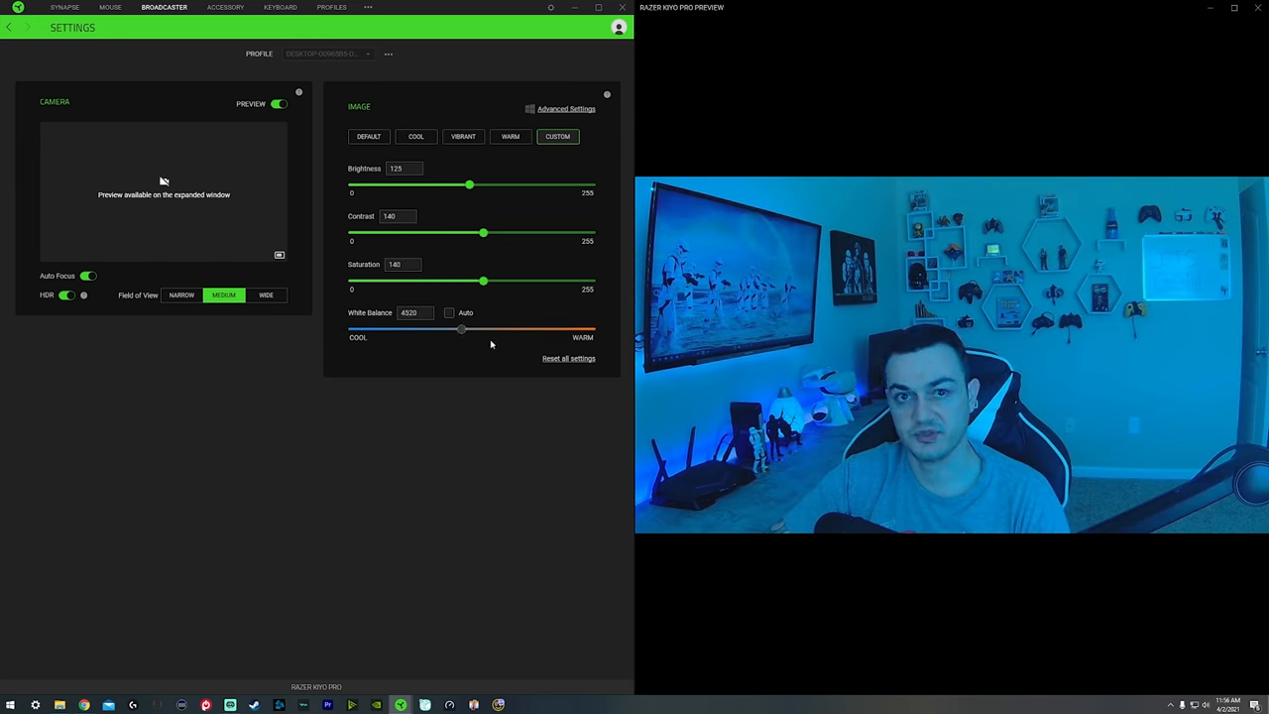
{"action": "left_click_drag", "start_coordinate": [460, 330], "coordinate": [353, 329]}
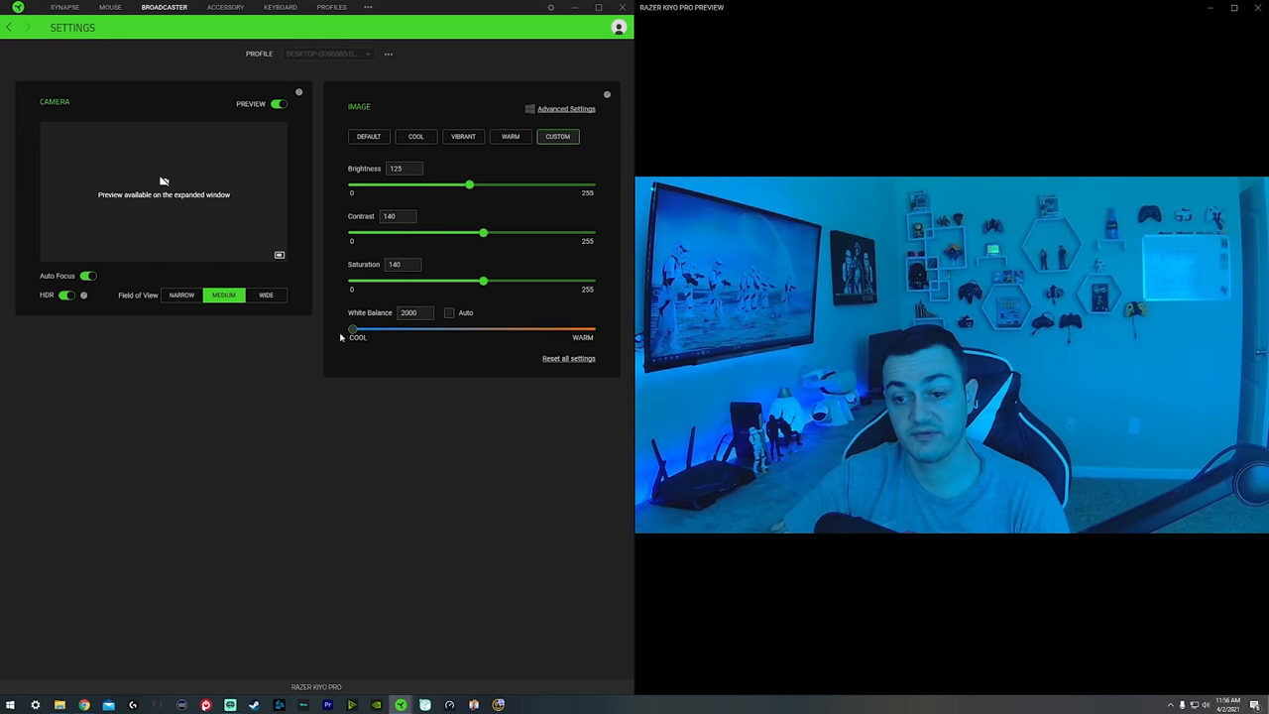
{"action": "left_click_drag", "start_coordinate": [353, 329], "coordinate": [591, 329]}
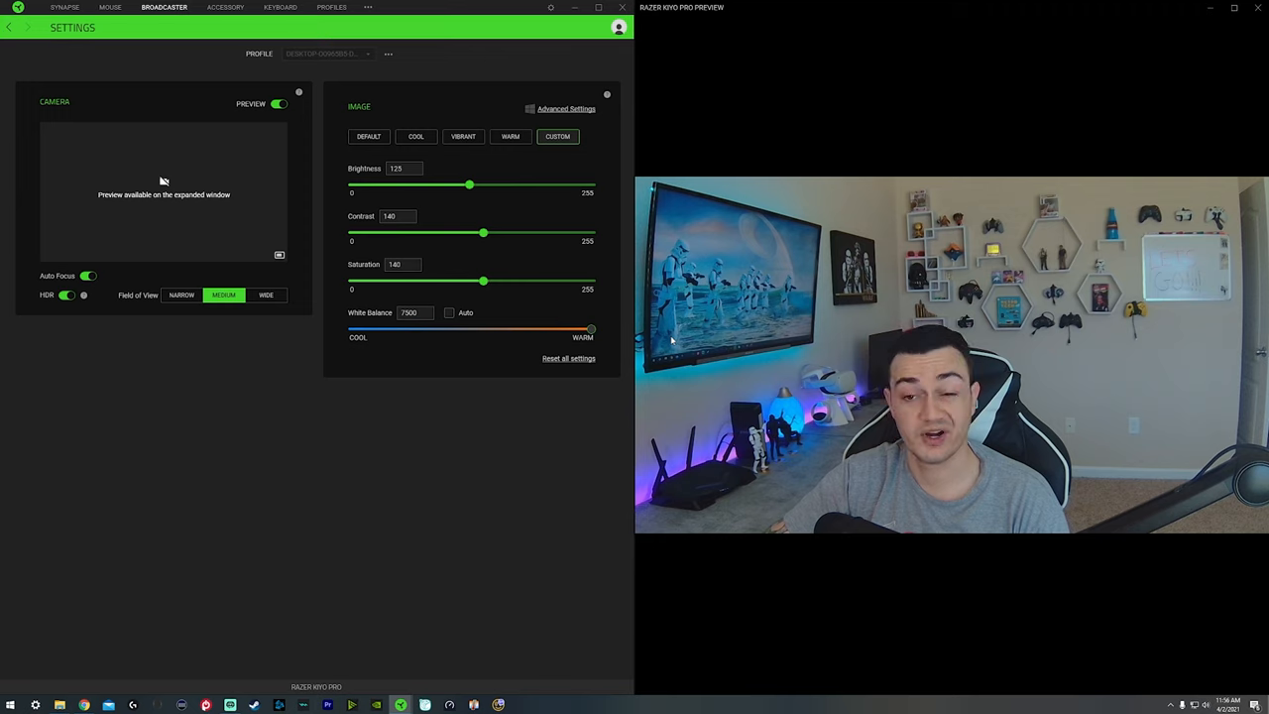
{"action": "left_click_drag", "start_coordinate": [591, 329], "coordinate": [554, 329]}
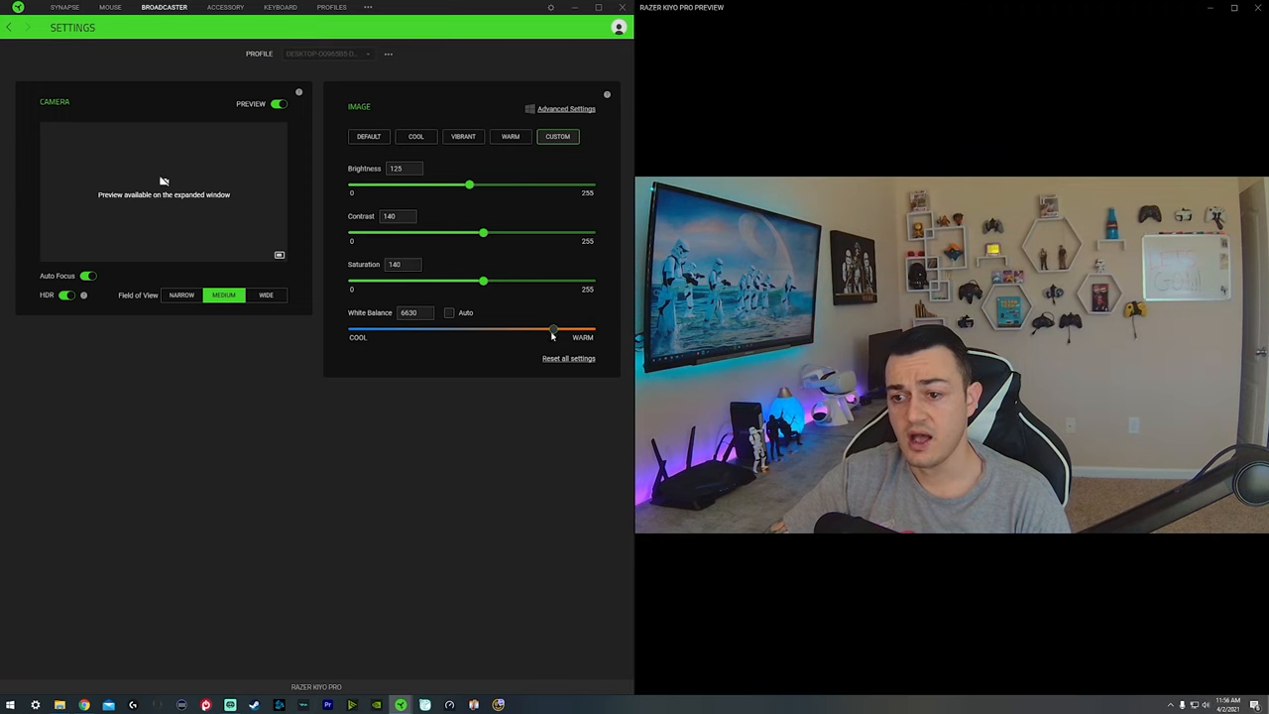
{"action": "left_click_drag", "start_coordinate": [553, 329], "coordinate": [498, 329]}
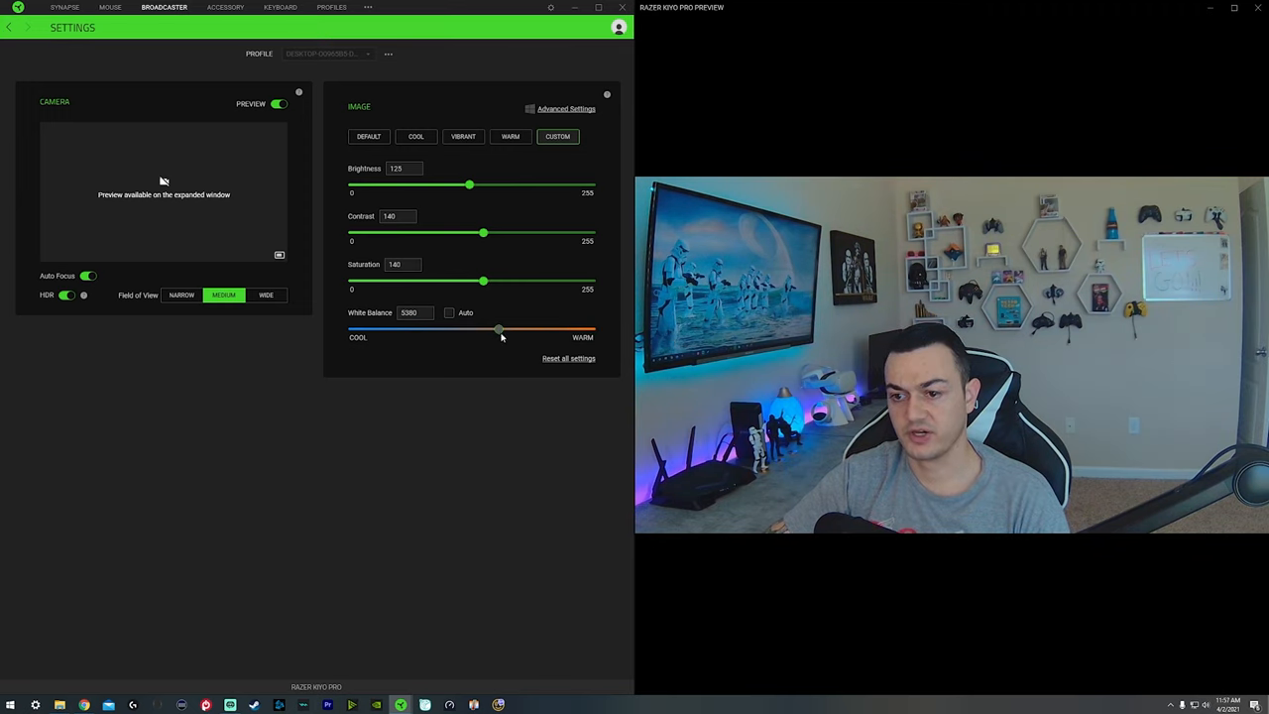
{"action": "left_click_drag", "start_coordinate": [500, 329], "coordinate": [507, 330]}
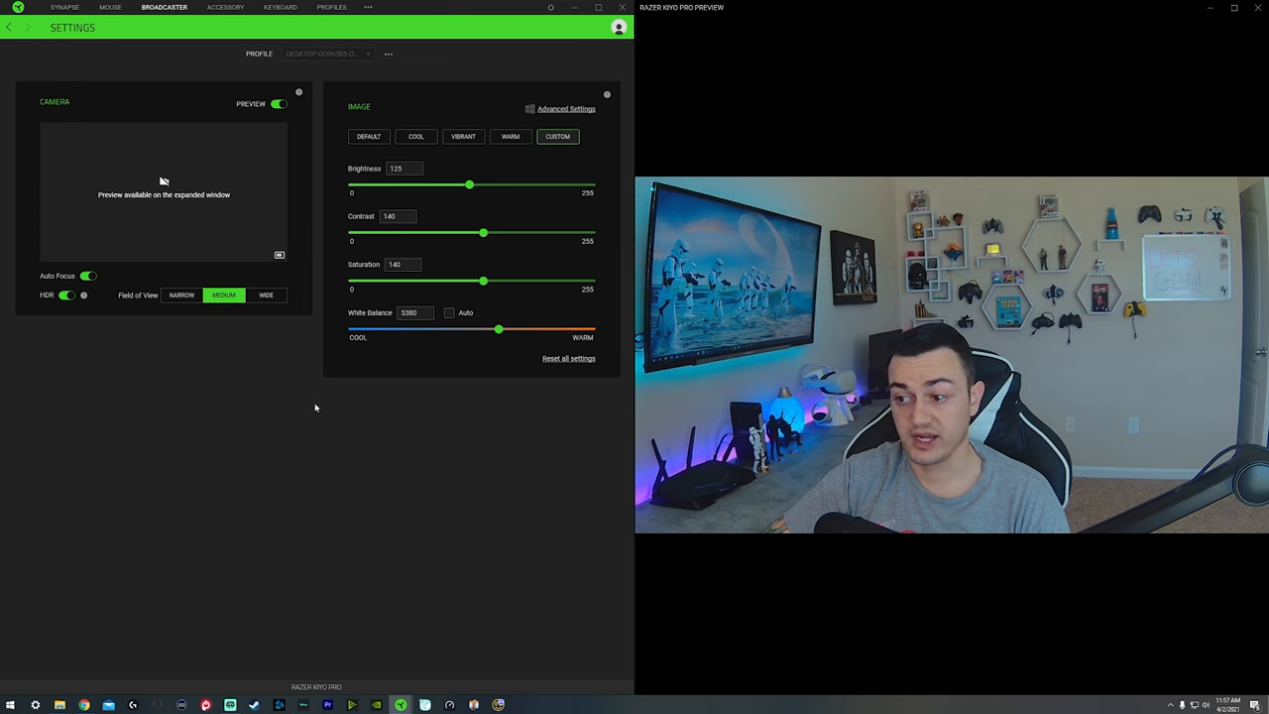
{"action": "left_click", "coordinate": [567, 107]}
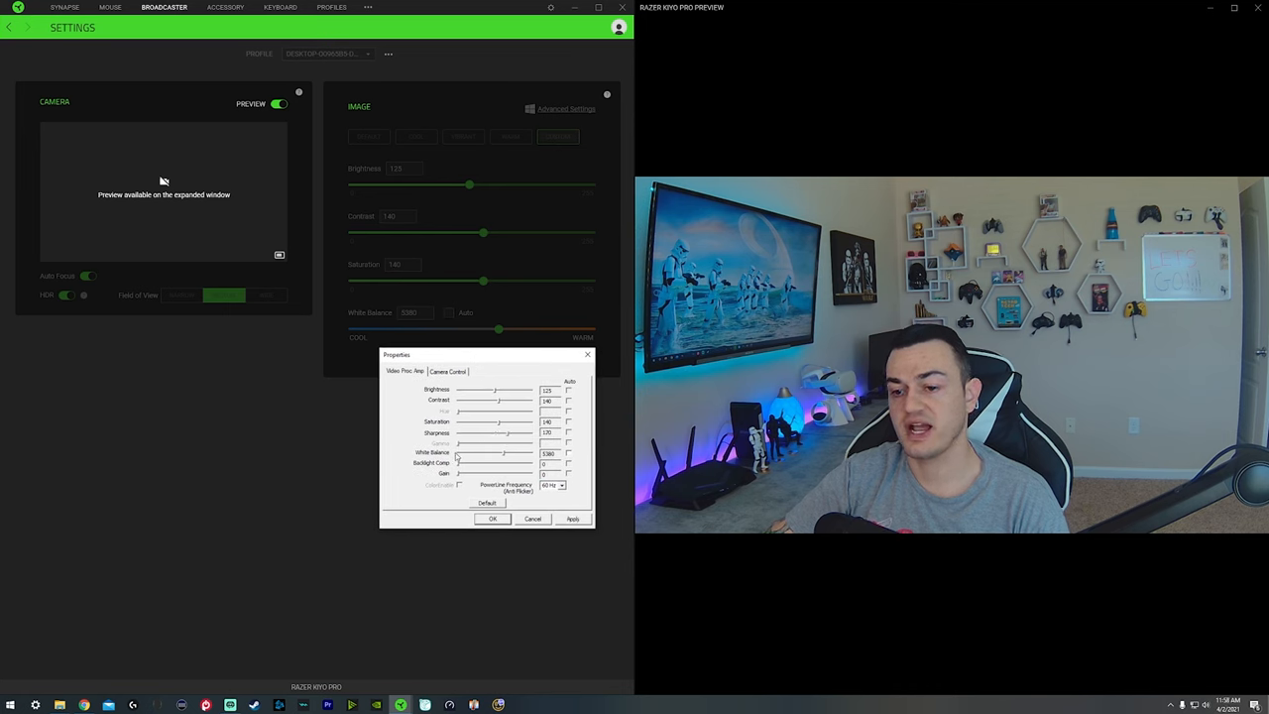
{"action": "mouse_move", "coordinate": [363, 333]}
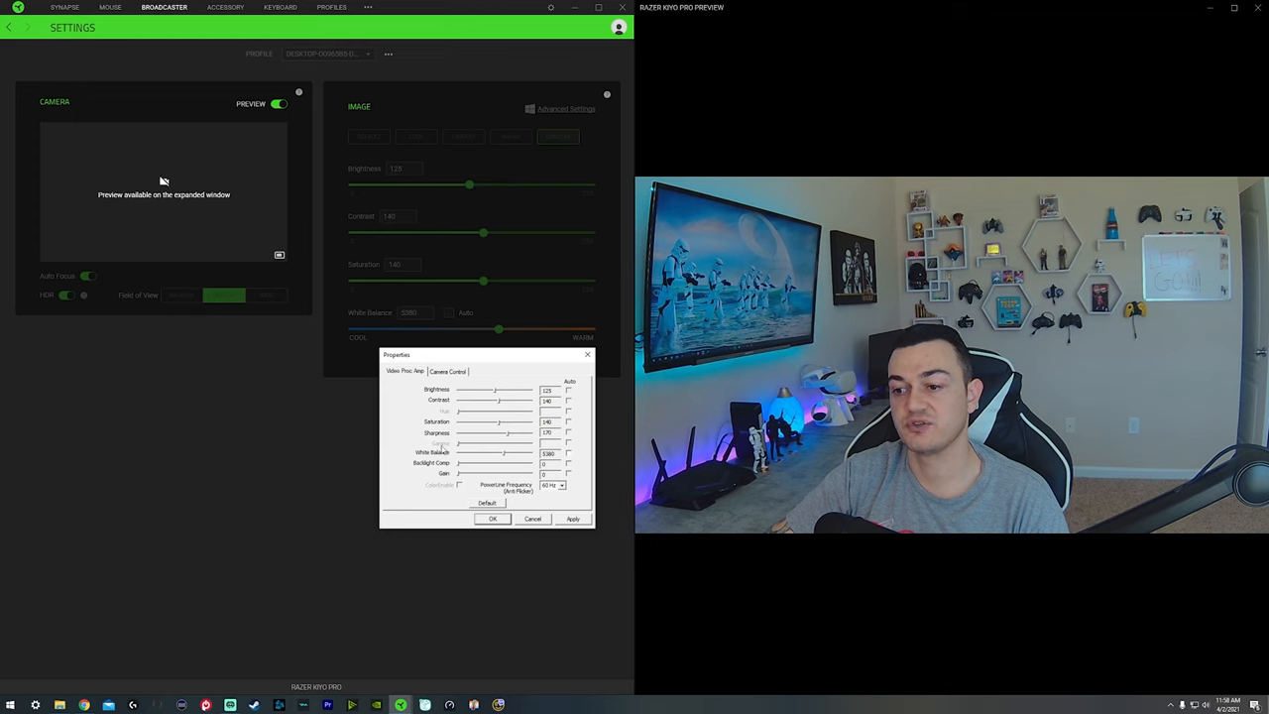
{"action": "mouse_move", "coordinate": [468, 208]}
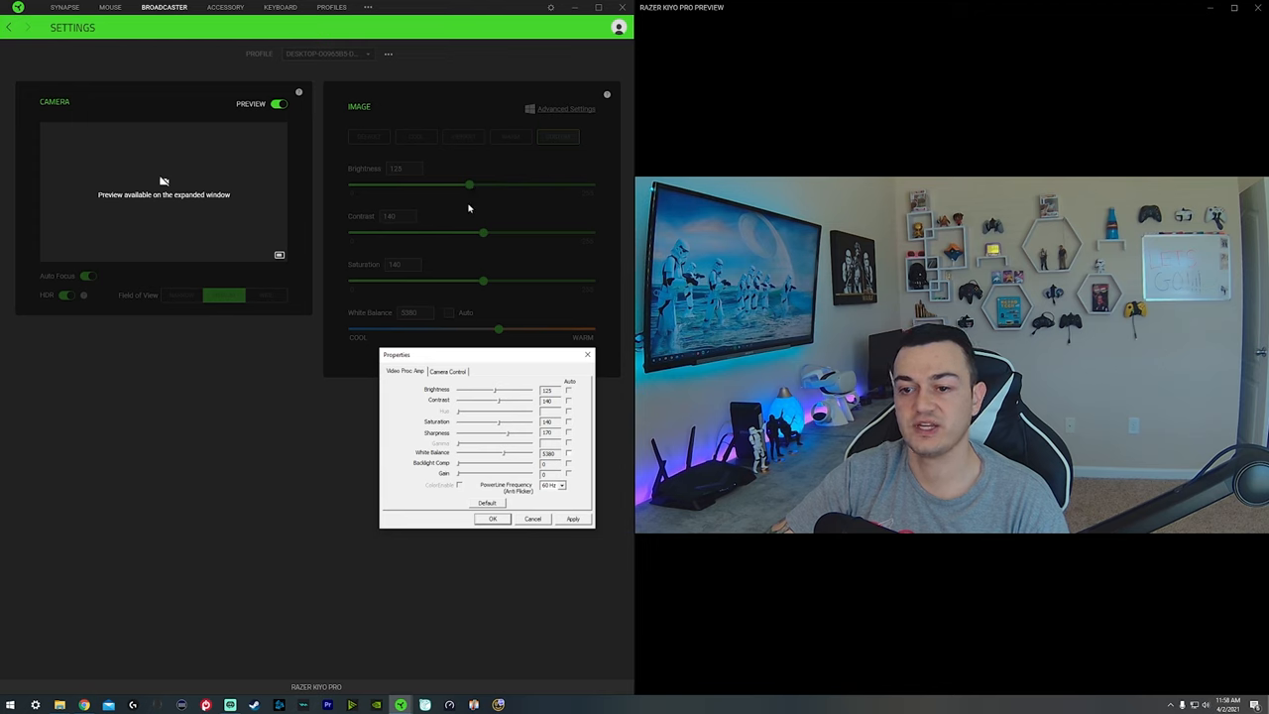
{"action": "mouse_move", "coordinate": [422, 234]}
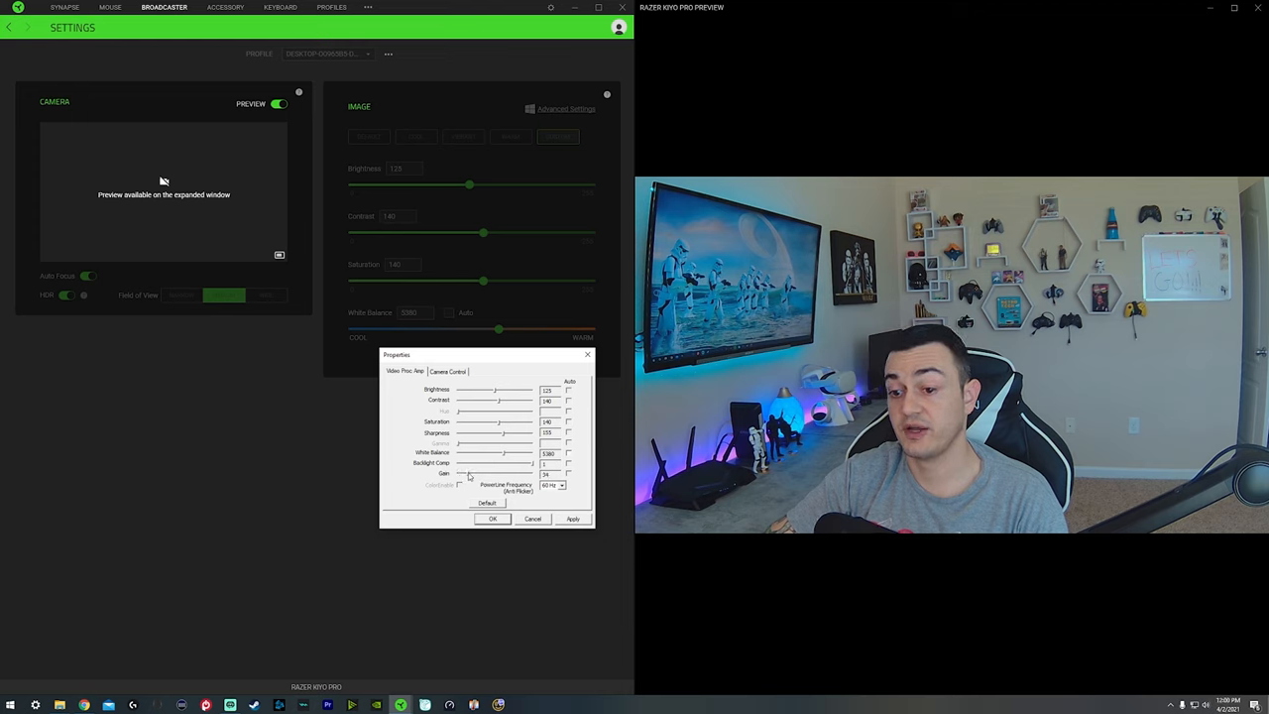
On Video Proc Amp, raise the Gain and choose the correct PowerLine Frequency to reduce flicker.
{"action": "left_click_drag", "start_coordinate": [468, 472], "coordinate": [533, 472]}
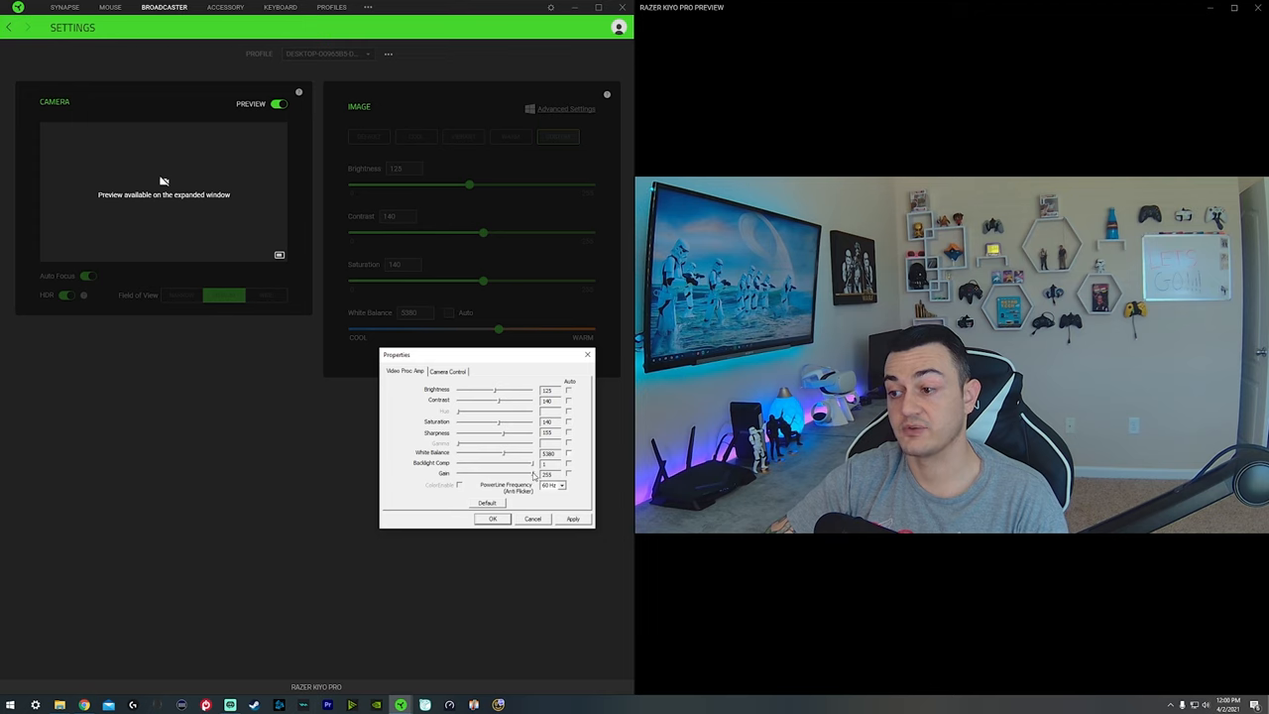
{"action": "left_click", "coordinate": [551, 484]}
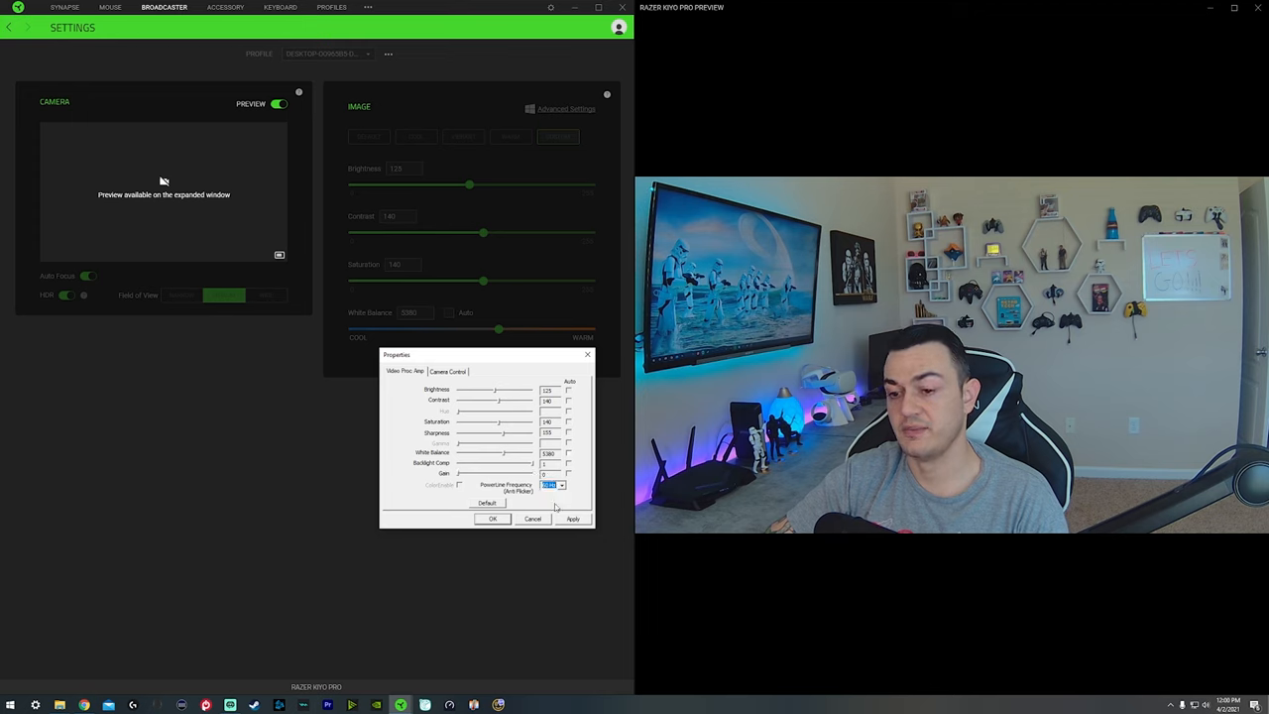
{"action": "left_click", "coordinate": [551, 484]}
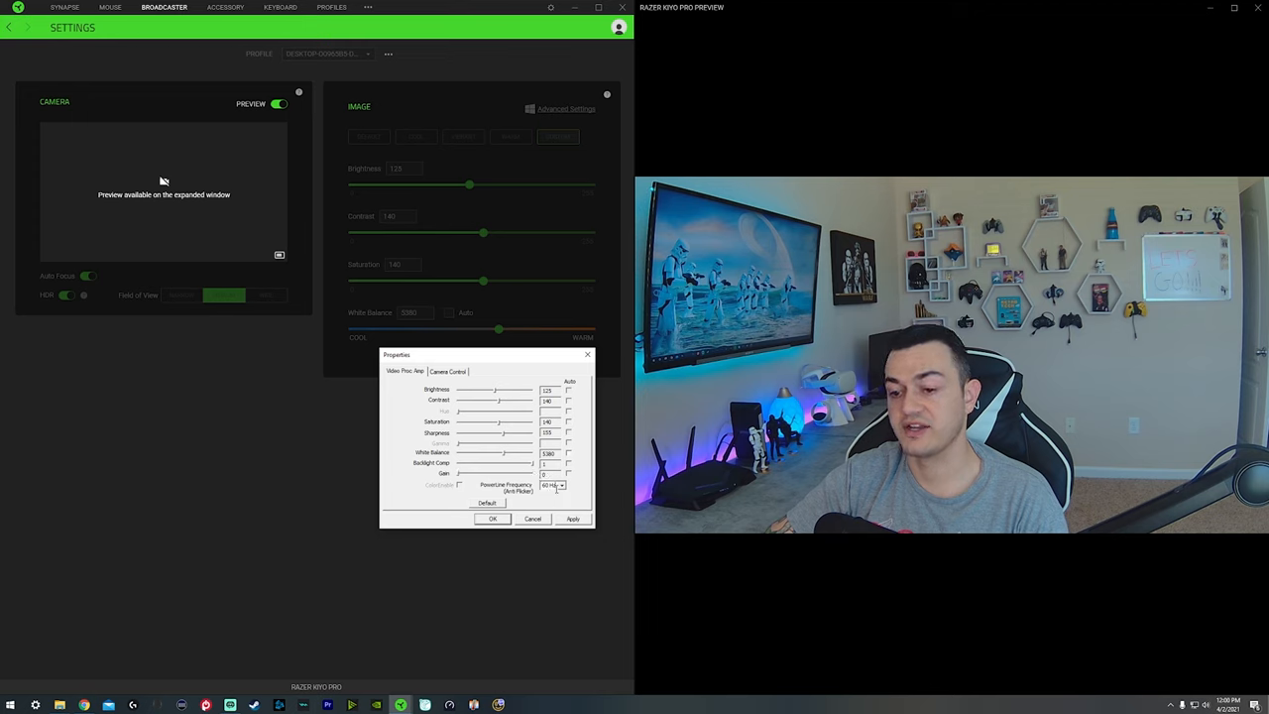
{"action": "left_click", "coordinate": [551, 484]}
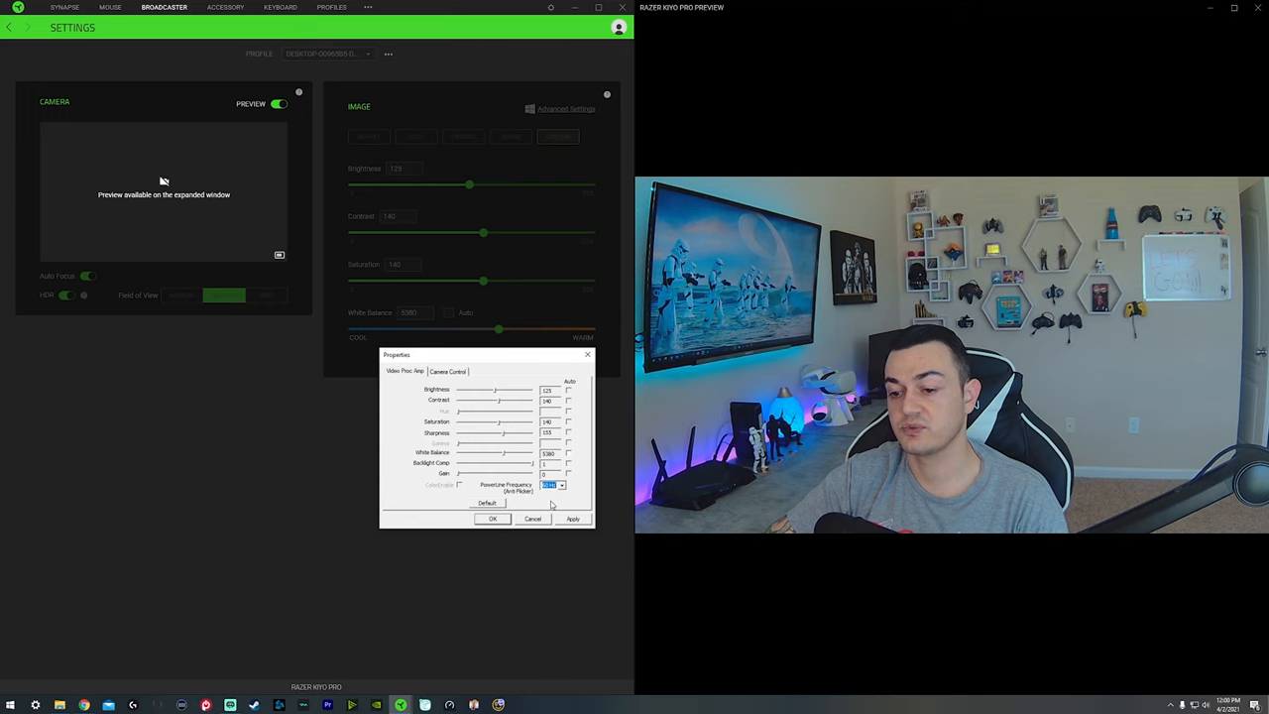
{"action": "left_click", "coordinate": [446, 371]}
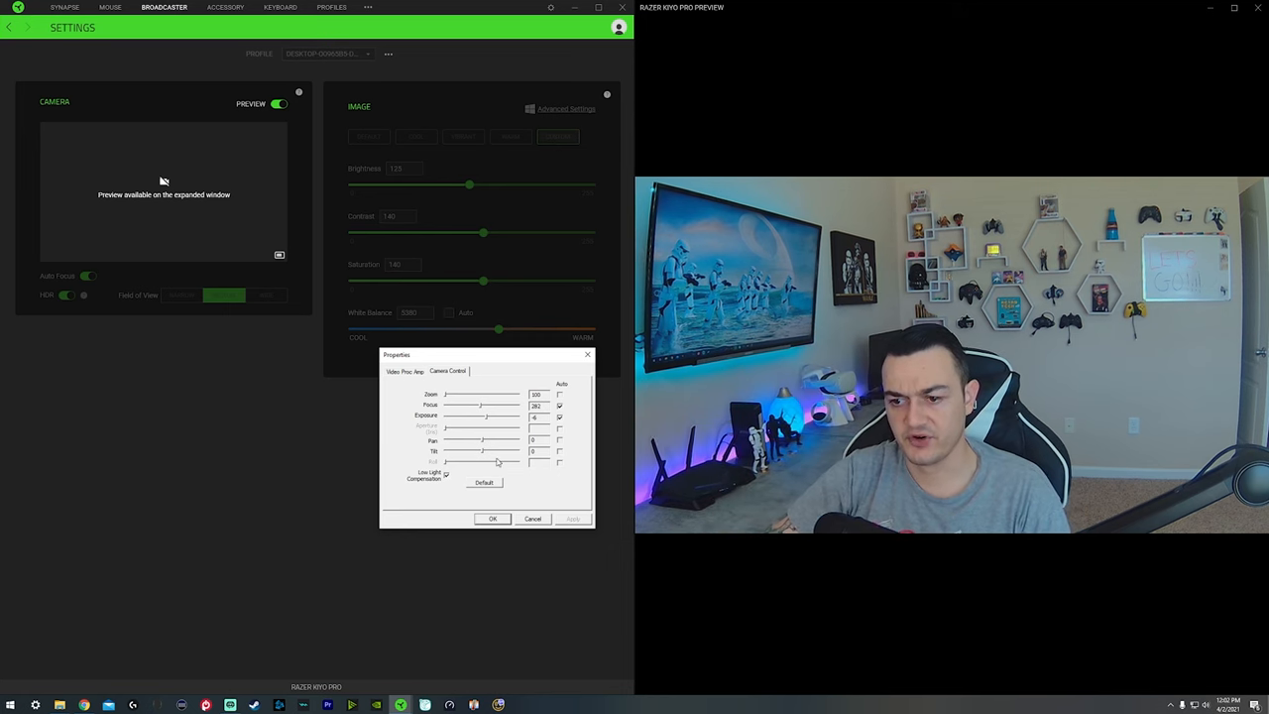
On Camera Control, adjust a slider and toggle Low Light Compensation.
{"action": "left_click_drag", "start_coordinate": [460, 440], "coordinate": [505, 441]}
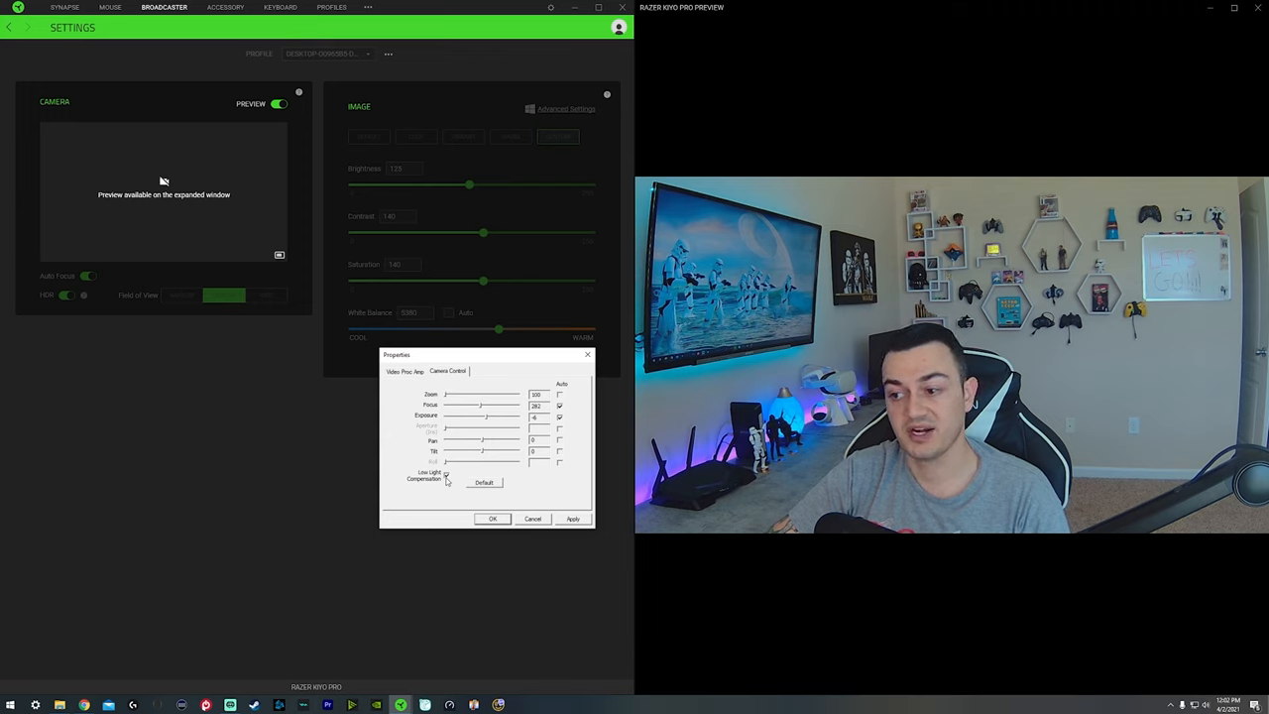
{"action": "left_click", "coordinate": [492, 519]}
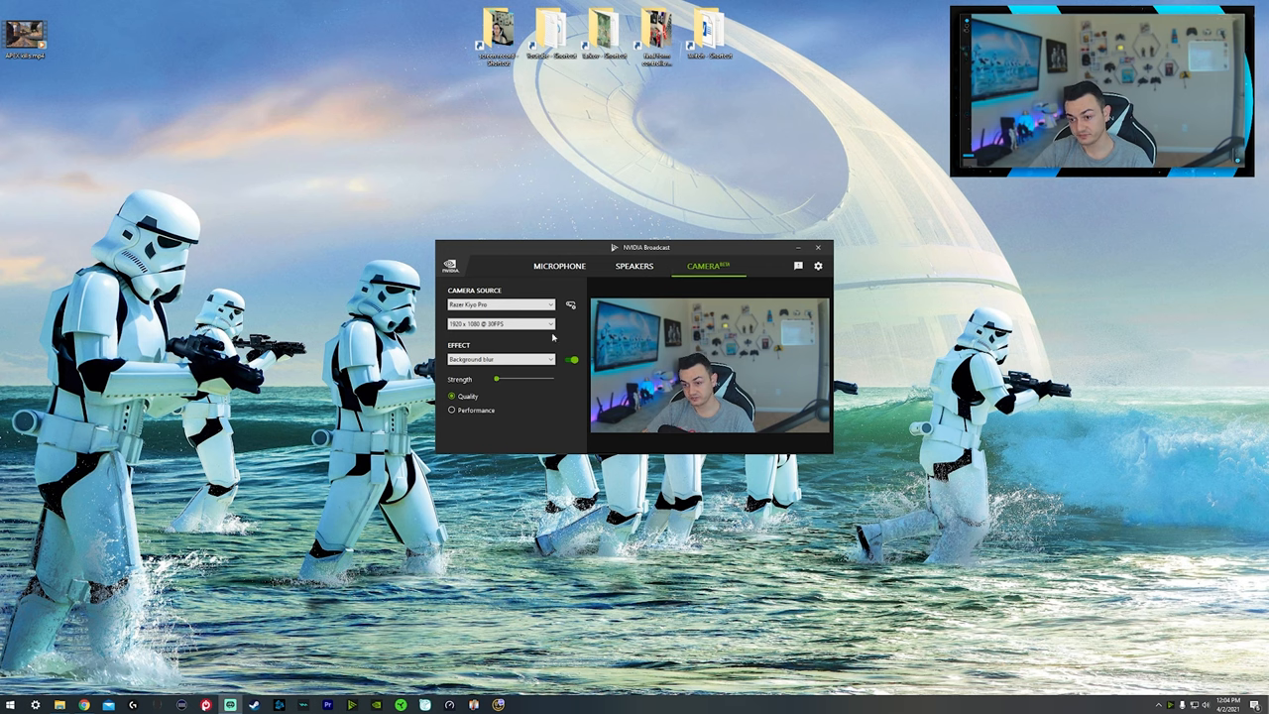
Keep Razer Kiyo Pro as source, enable the Background Blur effect and adjust its Strength.
{"action": "left_click", "coordinate": [500, 305]}
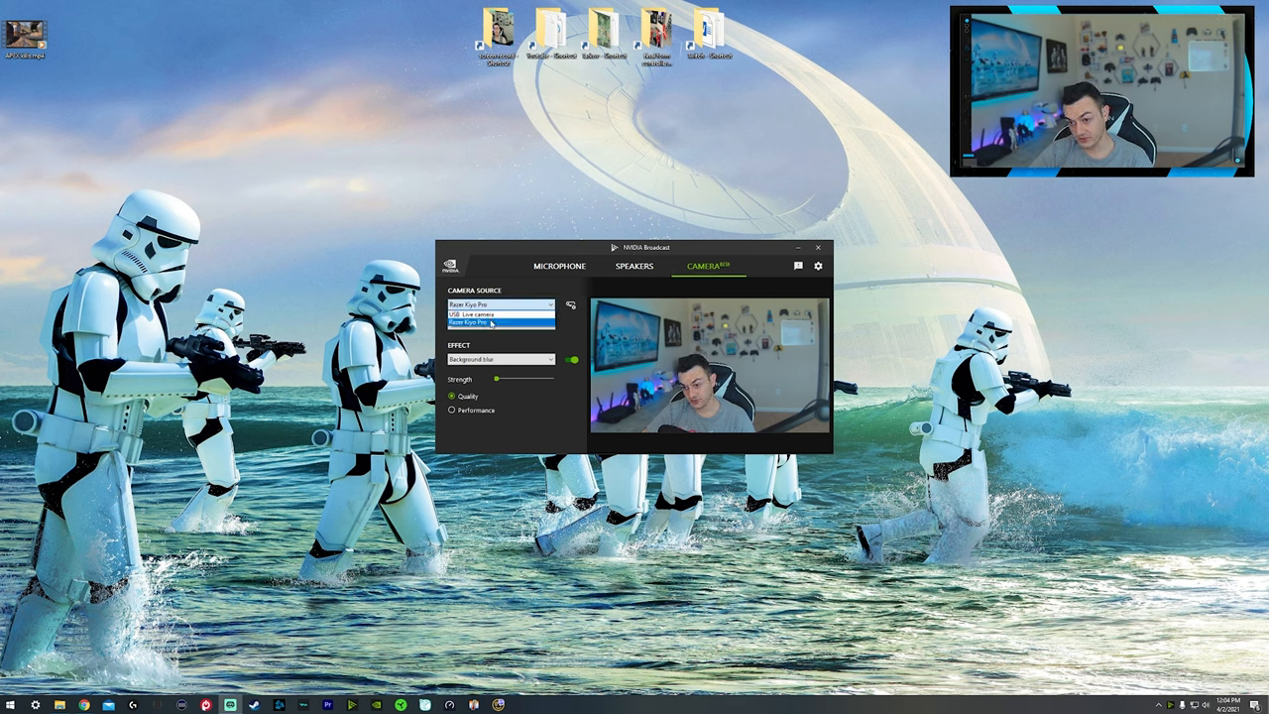
{"action": "left_click", "coordinate": [500, 325]}
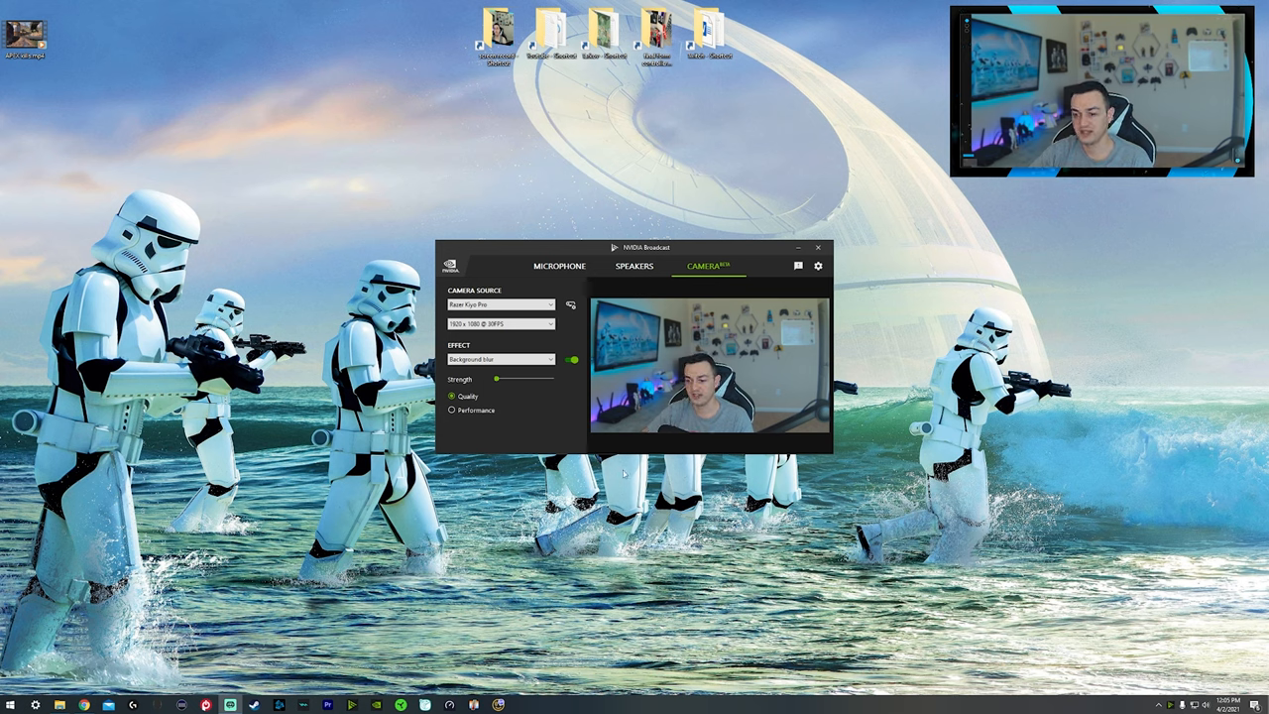
{"action": "left_click", "coordinate": [500, 359]}
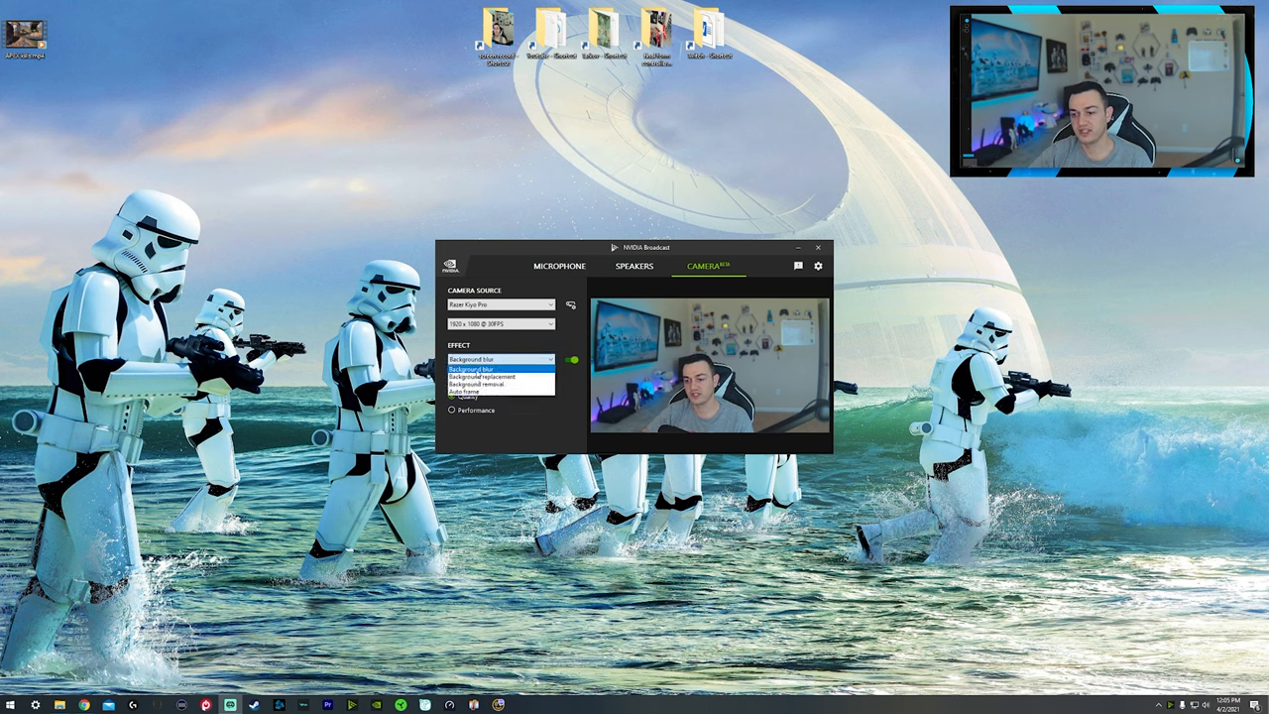
{"action": "left_click", "coordinate": [486, 371]}
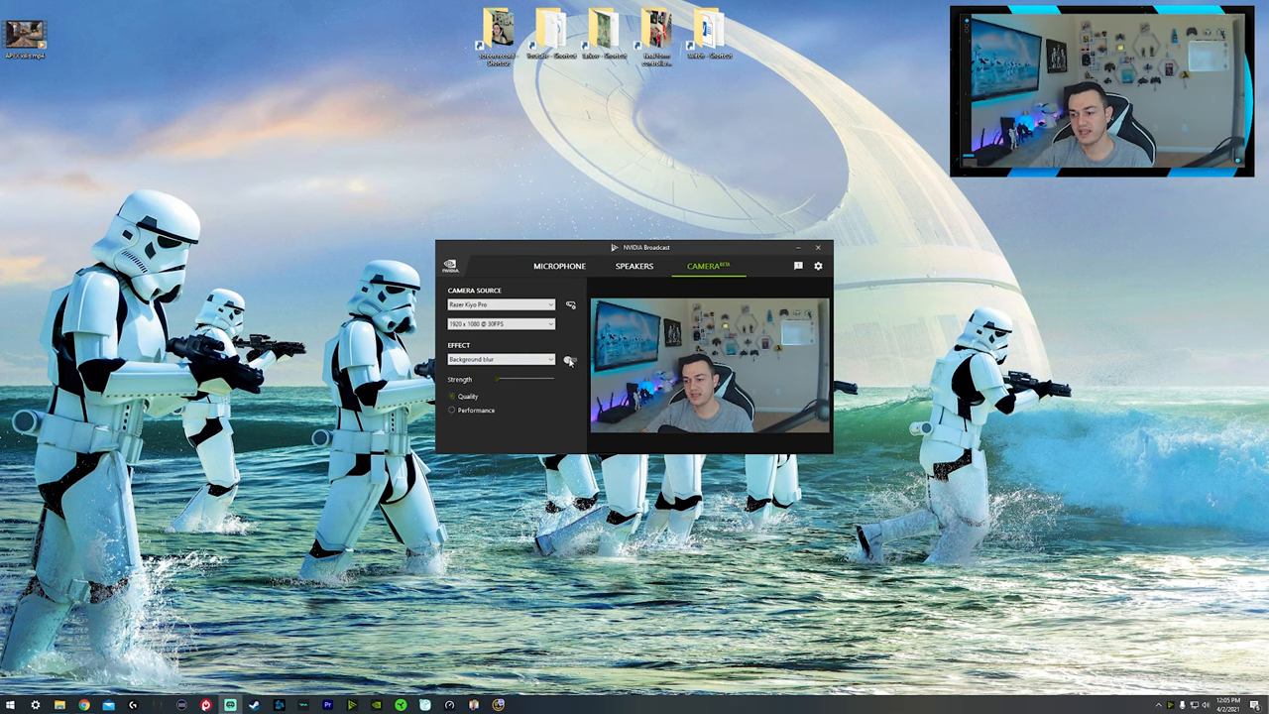
{"action": "left_click", "coordinate": [571, 359]}
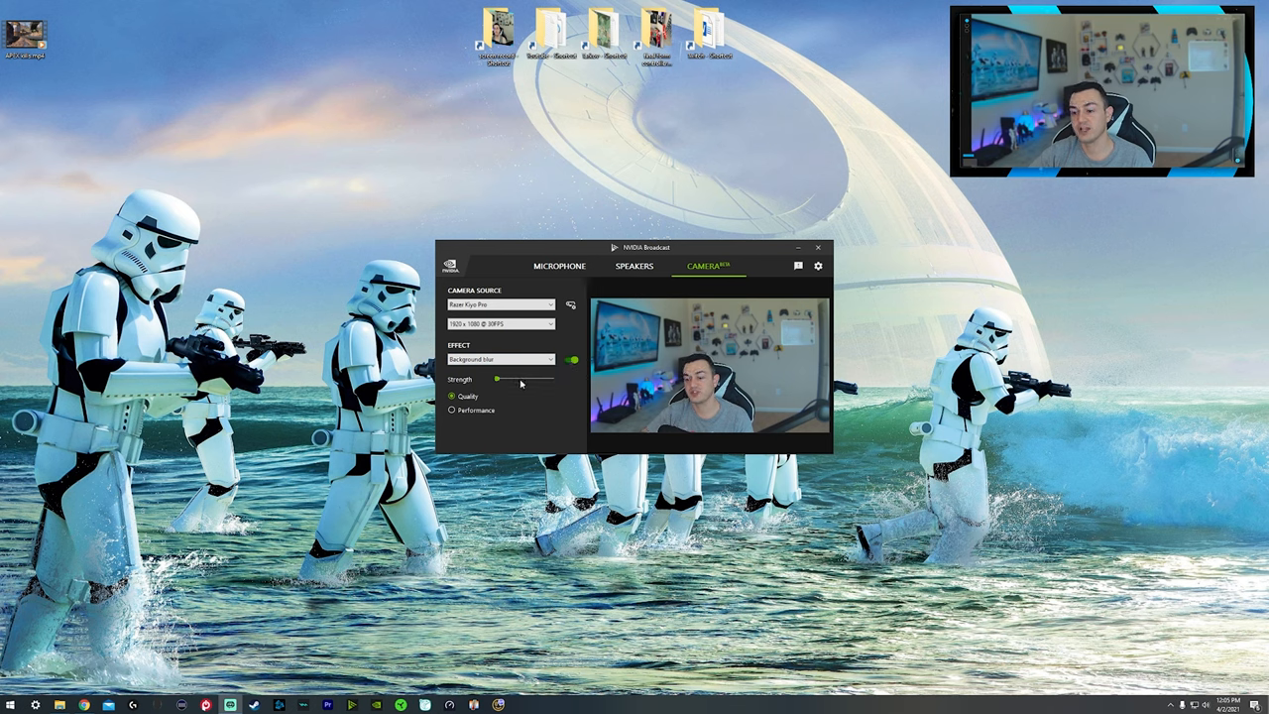
{"action": "left_click_drag", "start_coordinate": [512, 381], "coordinate": [526, 380]}
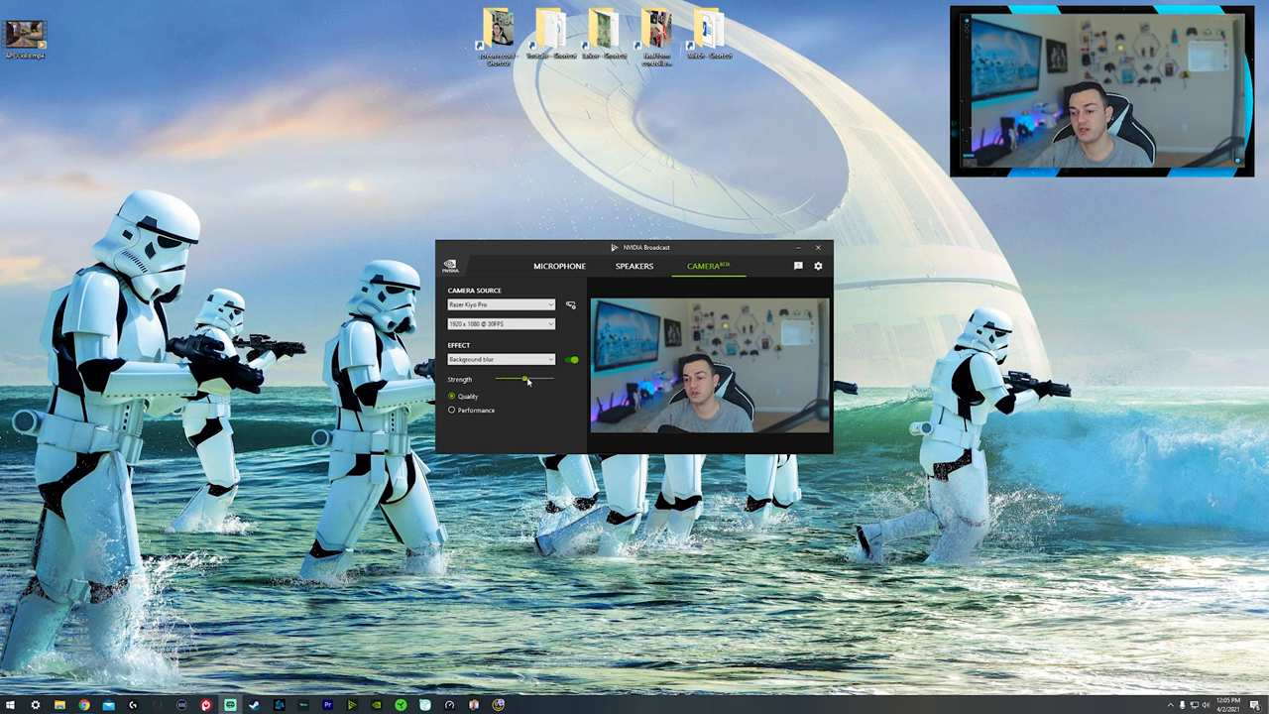